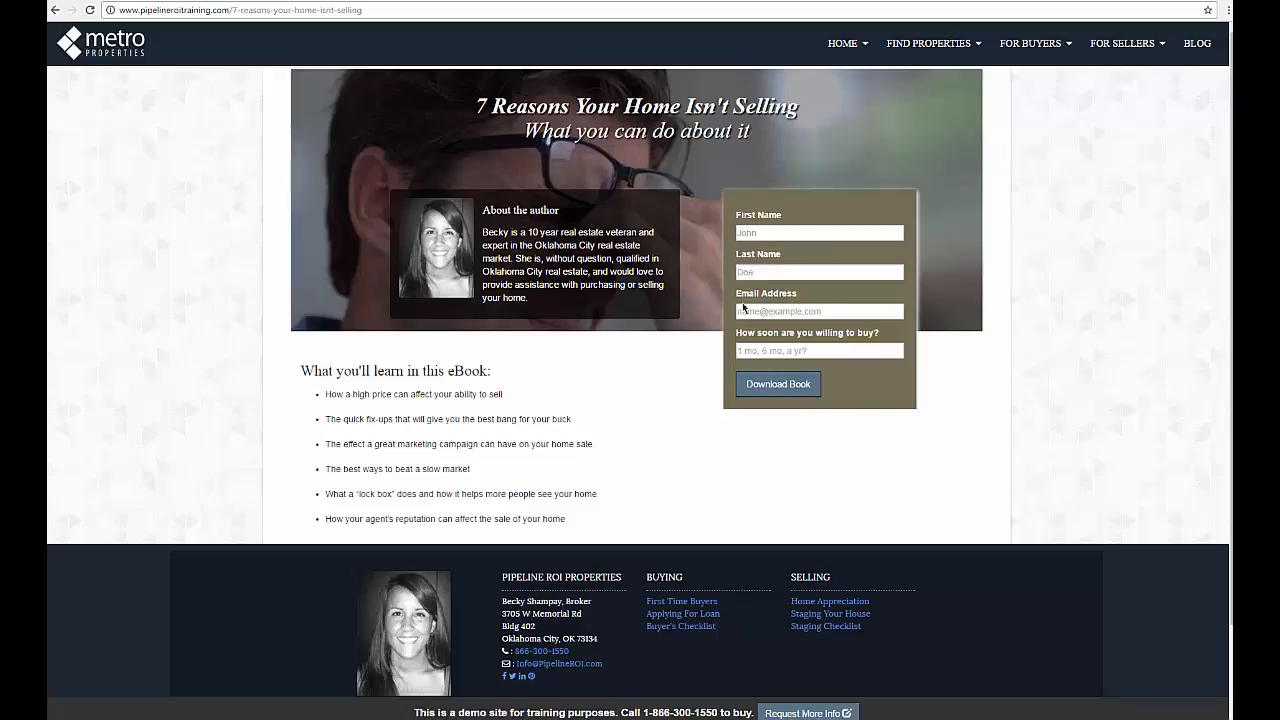
mouse_move(837, 330)
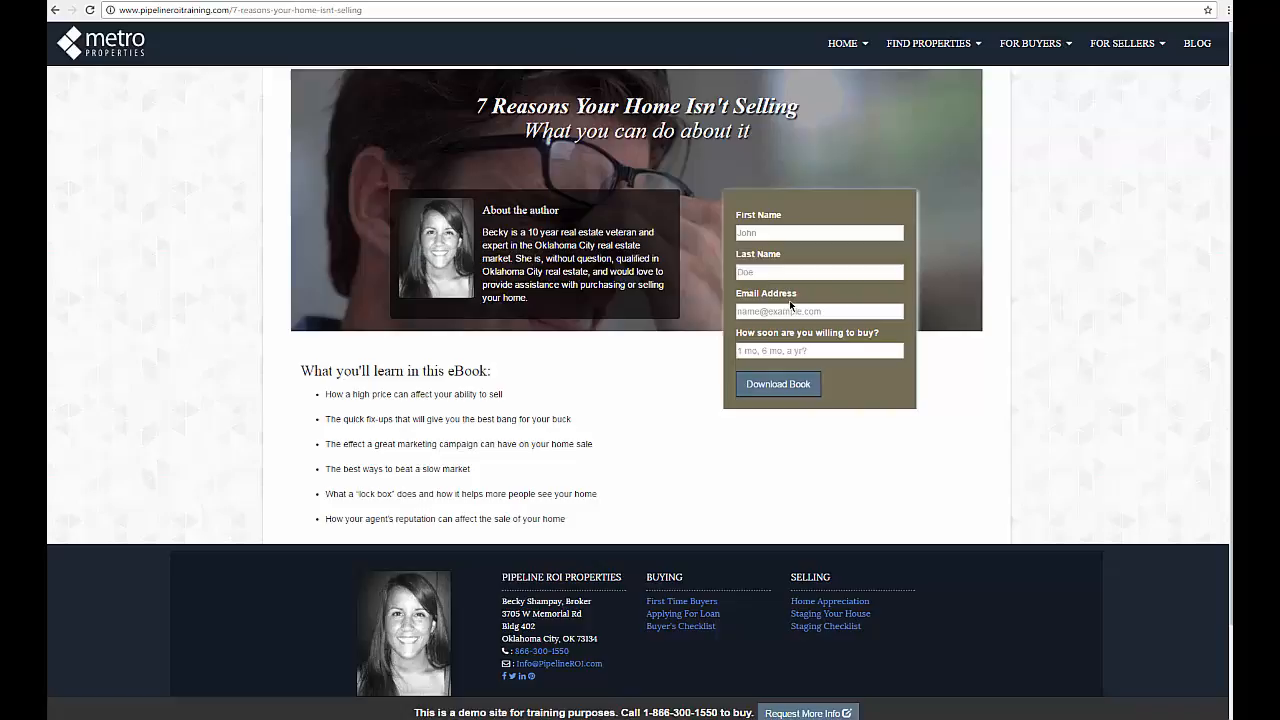
mouse_move(955, 161)
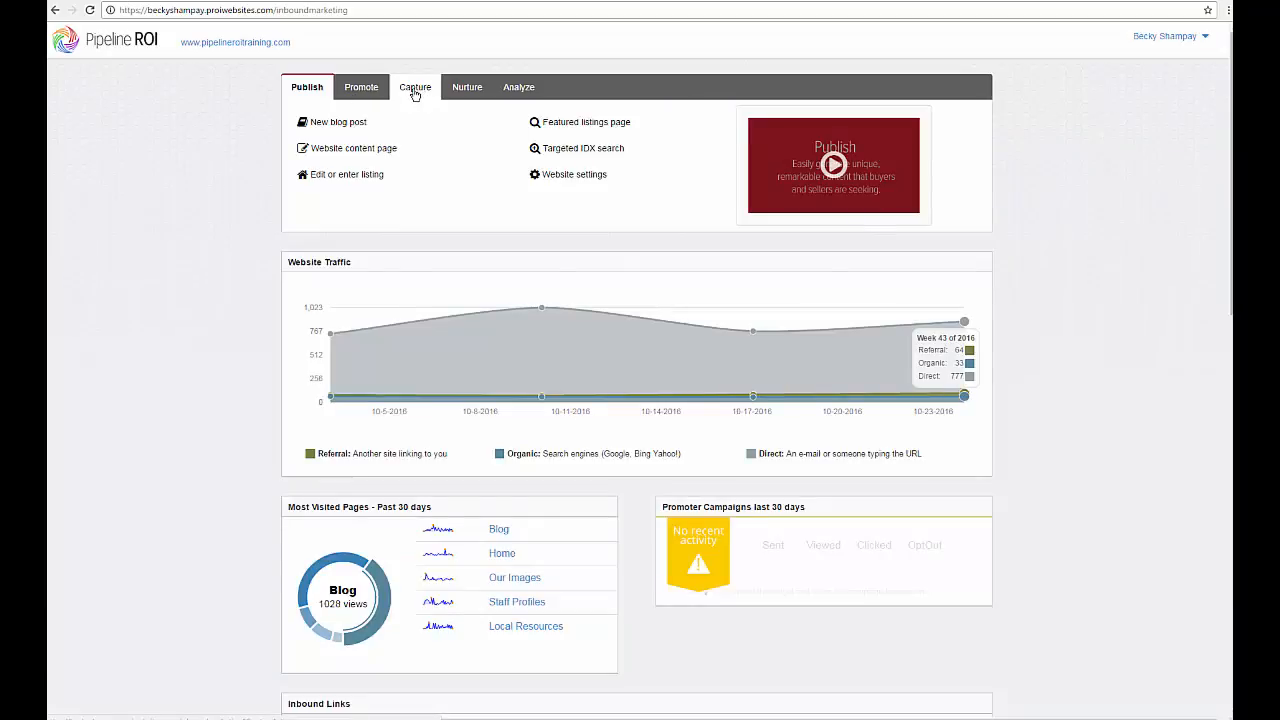
Open the eBook landing page editor under Capture, select the author bio, and view the live page.
click(412, 87)
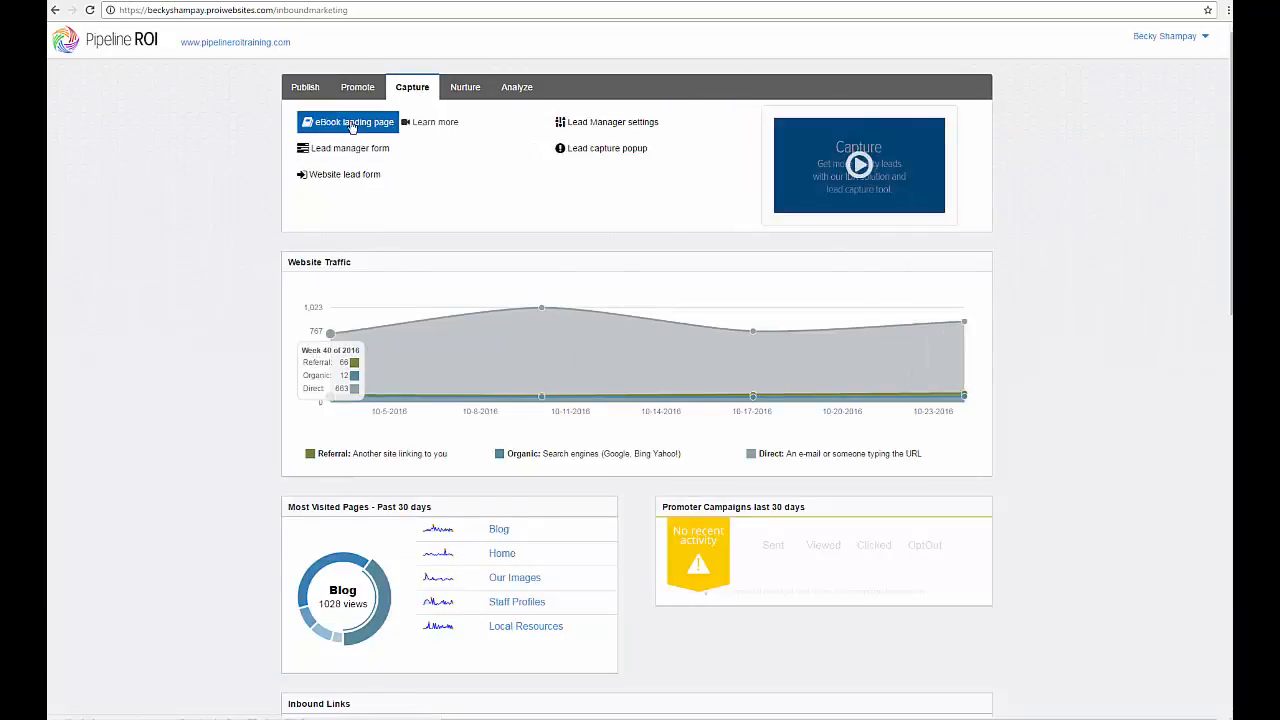
click(351, 121)
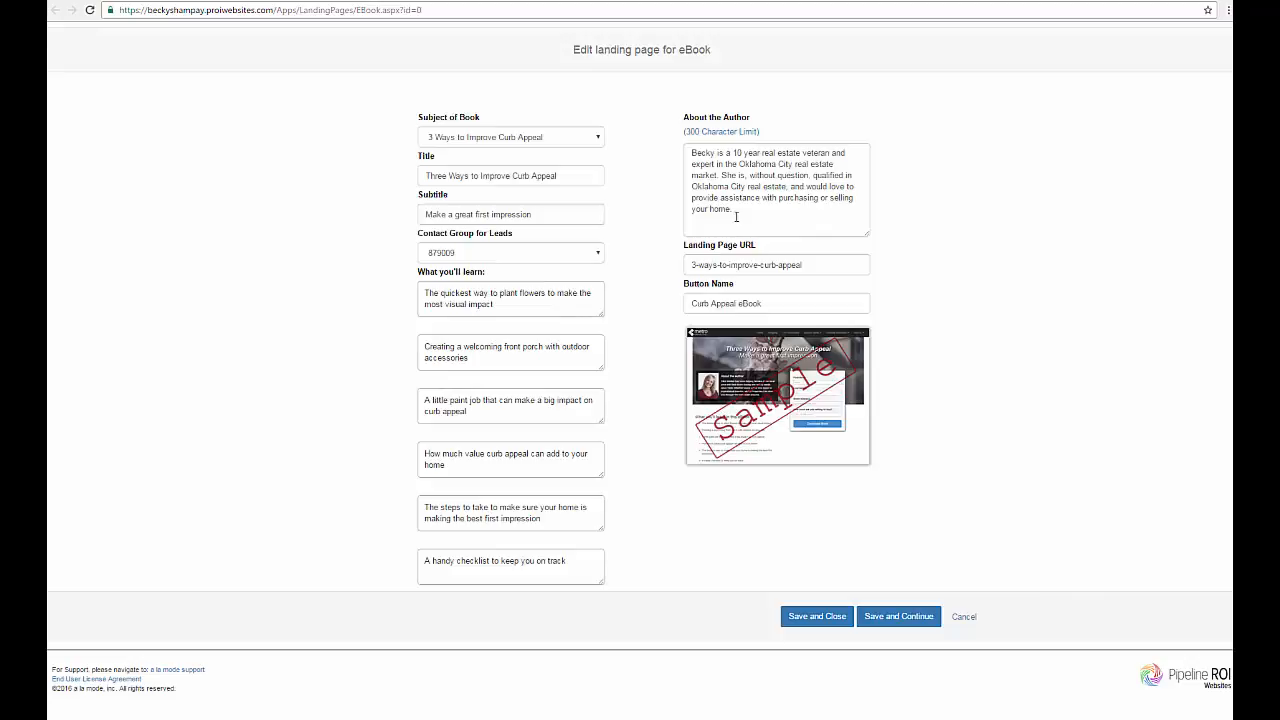
triple_click(776, 180)
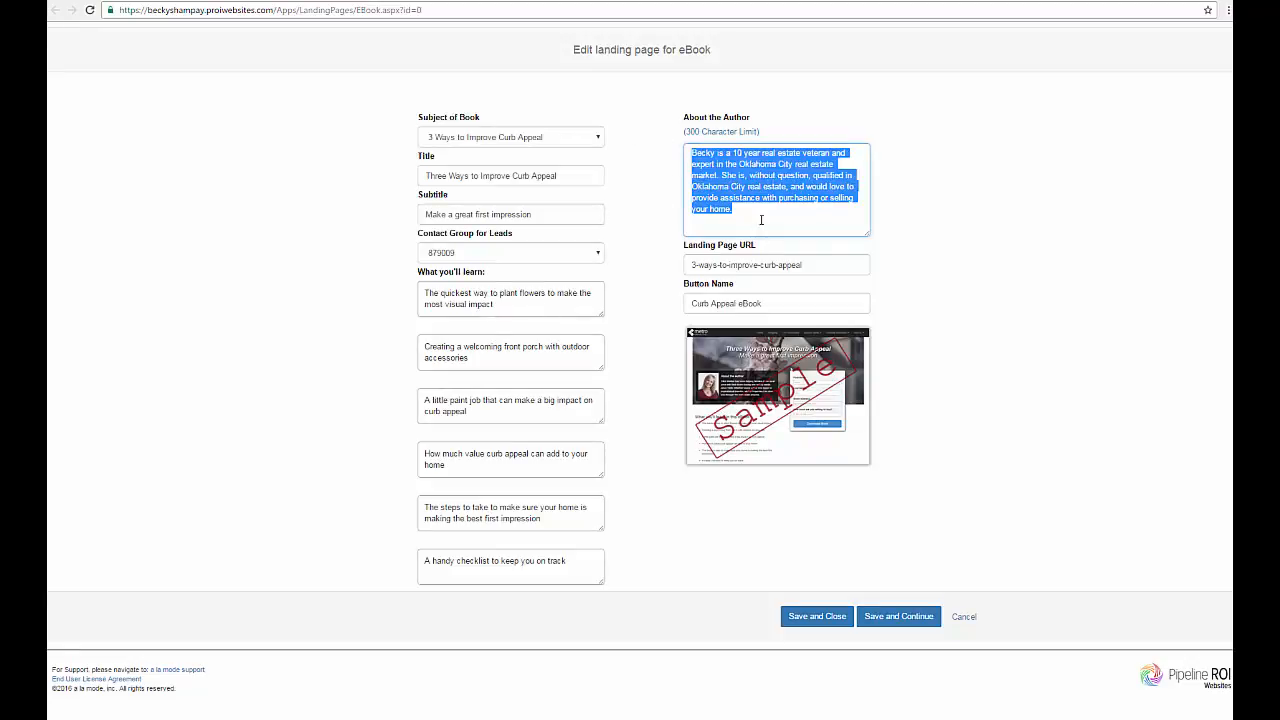
click(897, 616)
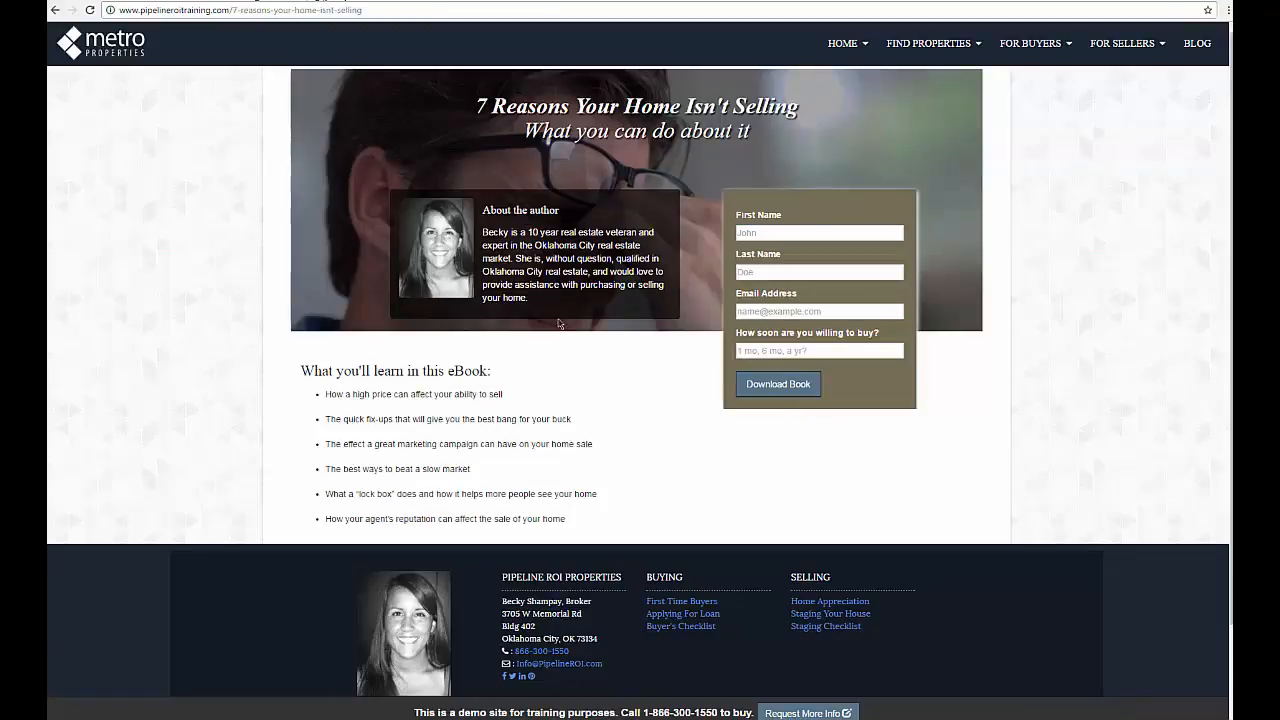
mouse_move(445, 229)
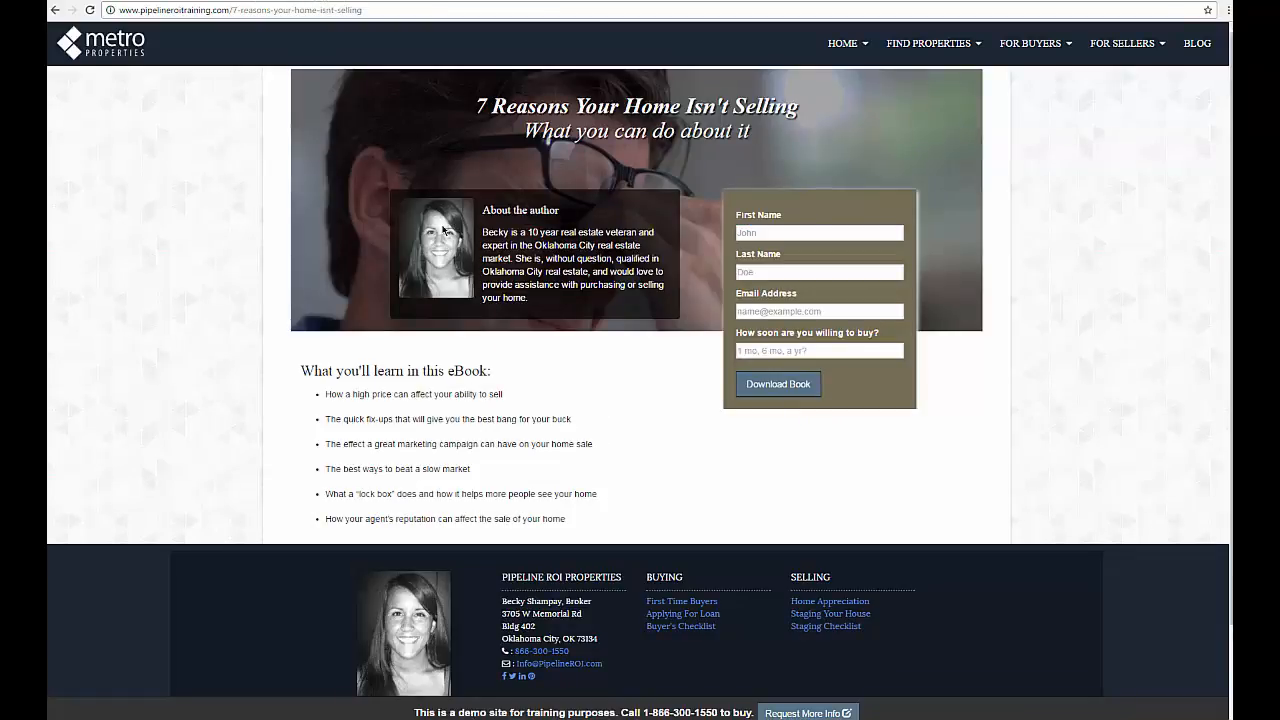
mouse_move(450, 270)
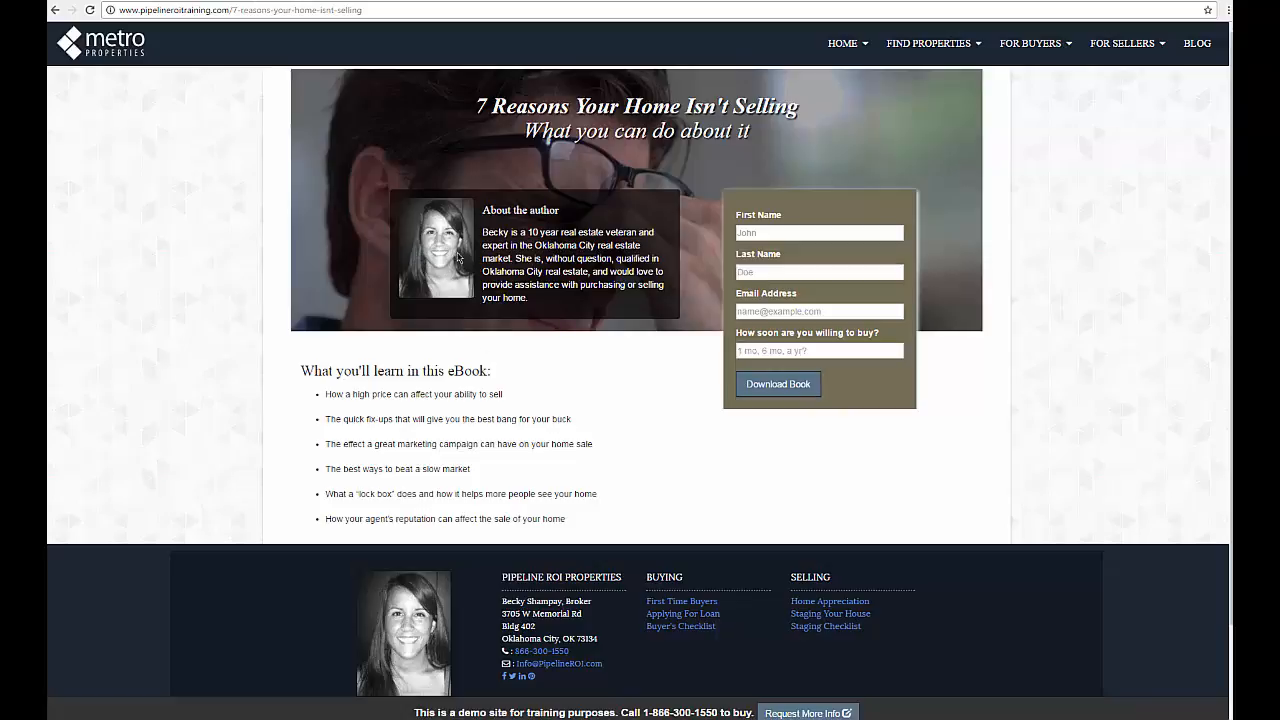
mouse_move(460, 283)
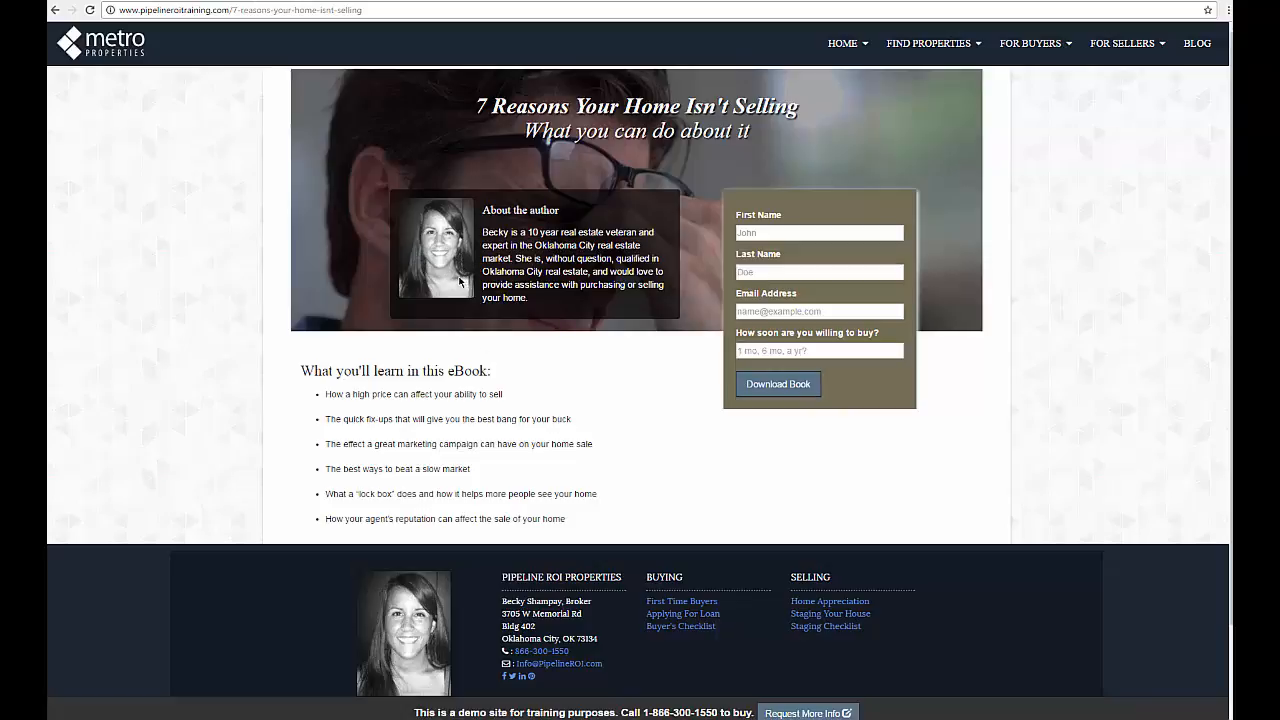
mouse_move(460, 307)
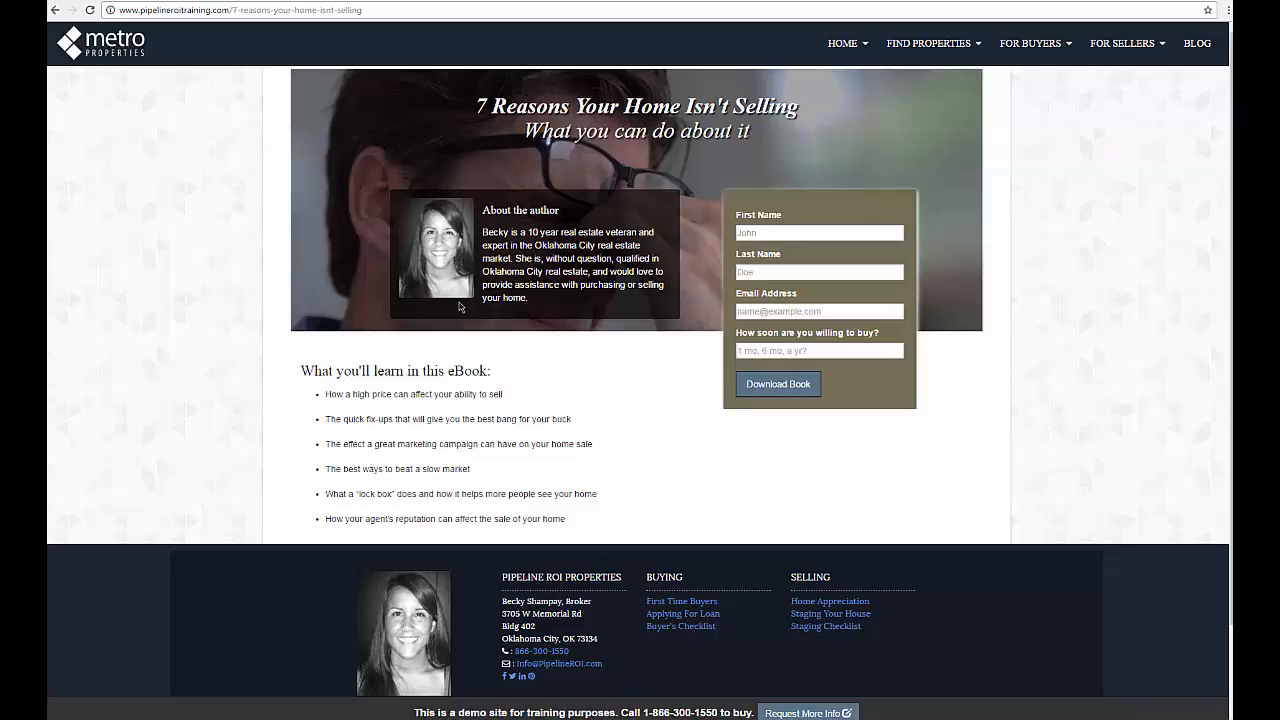
mouse_move(528, 223)
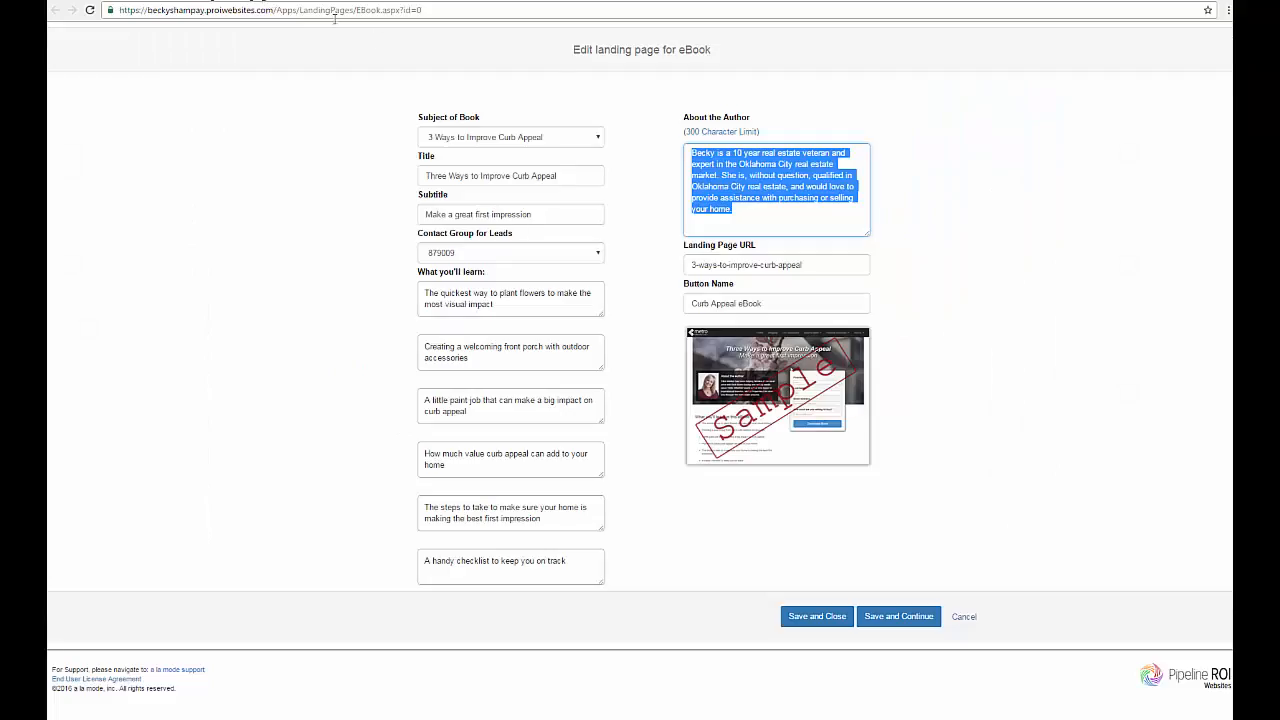
Set the eBook subject to '7 Reasons Your Home Isn't Selling'.
click(733, 209)
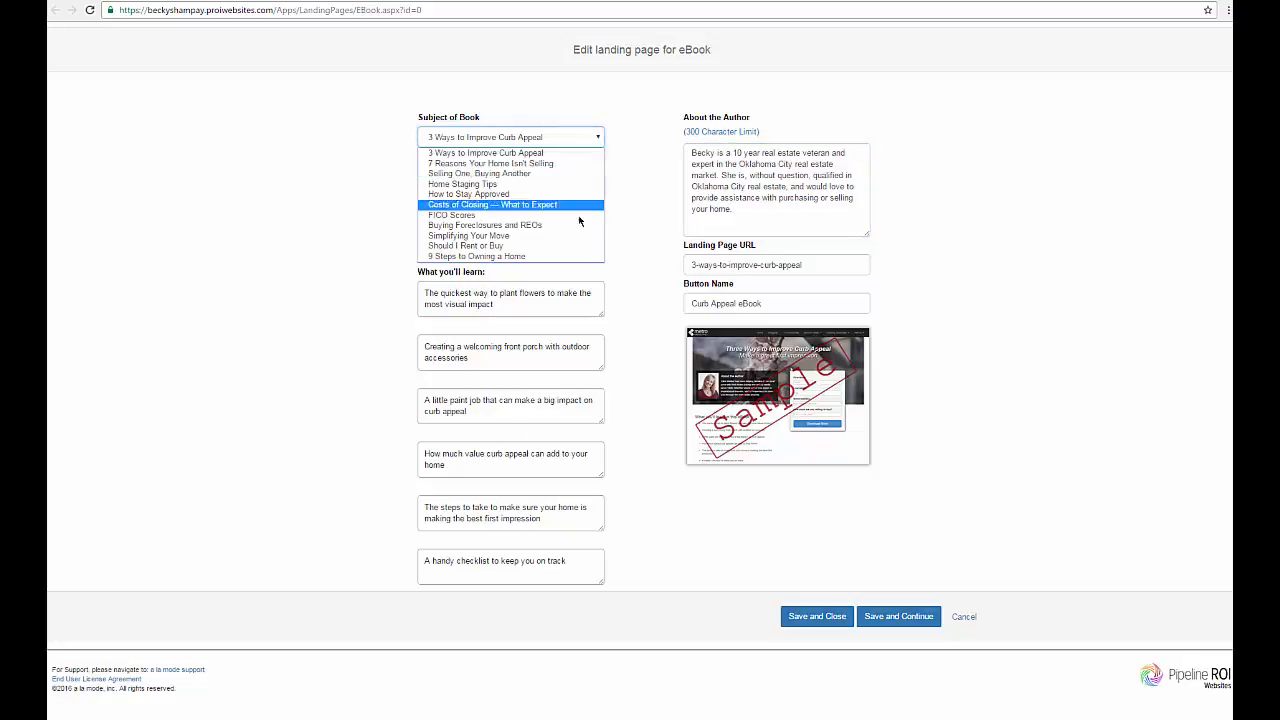
mouse_move(575, 163)
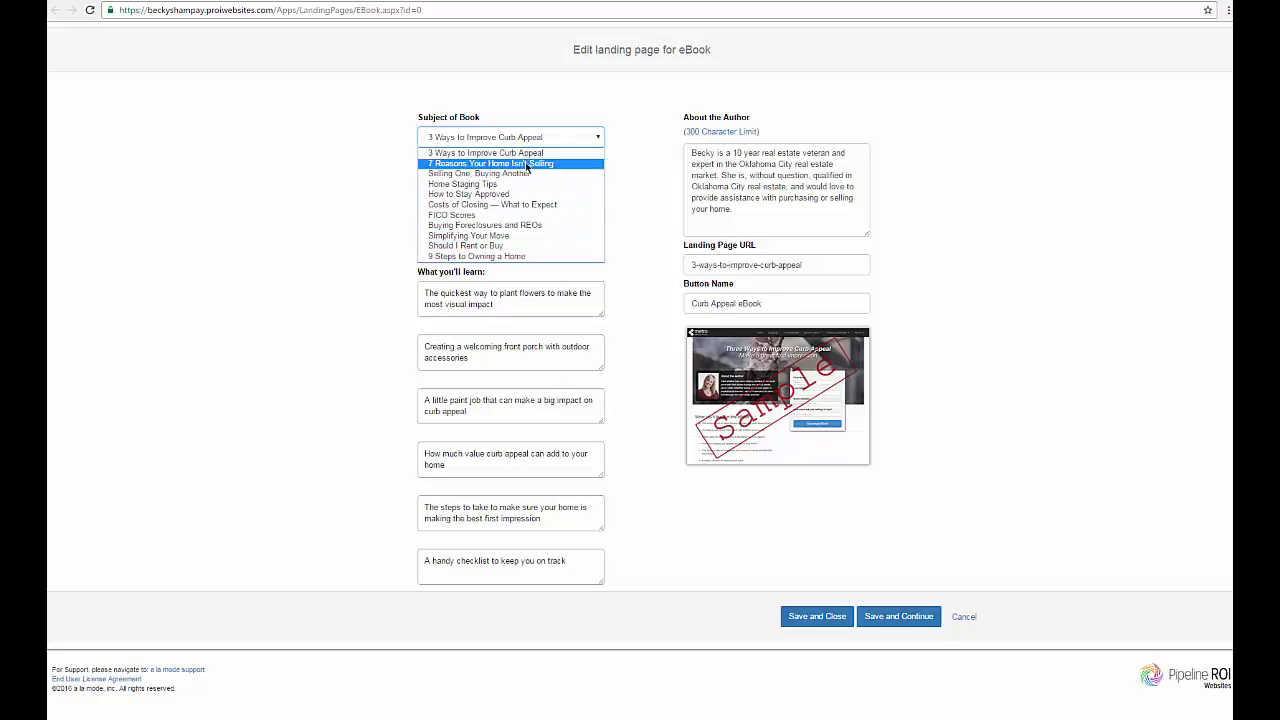
mouse_move(462, 184)
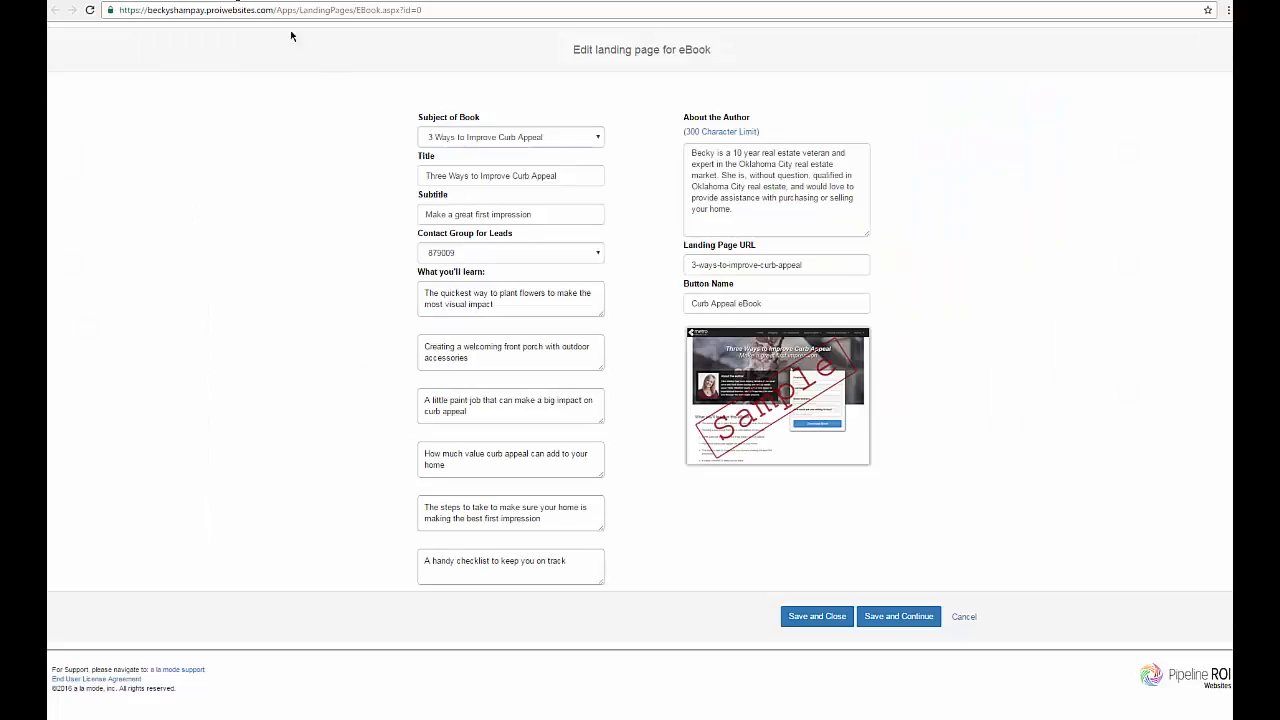
click(510, 136)
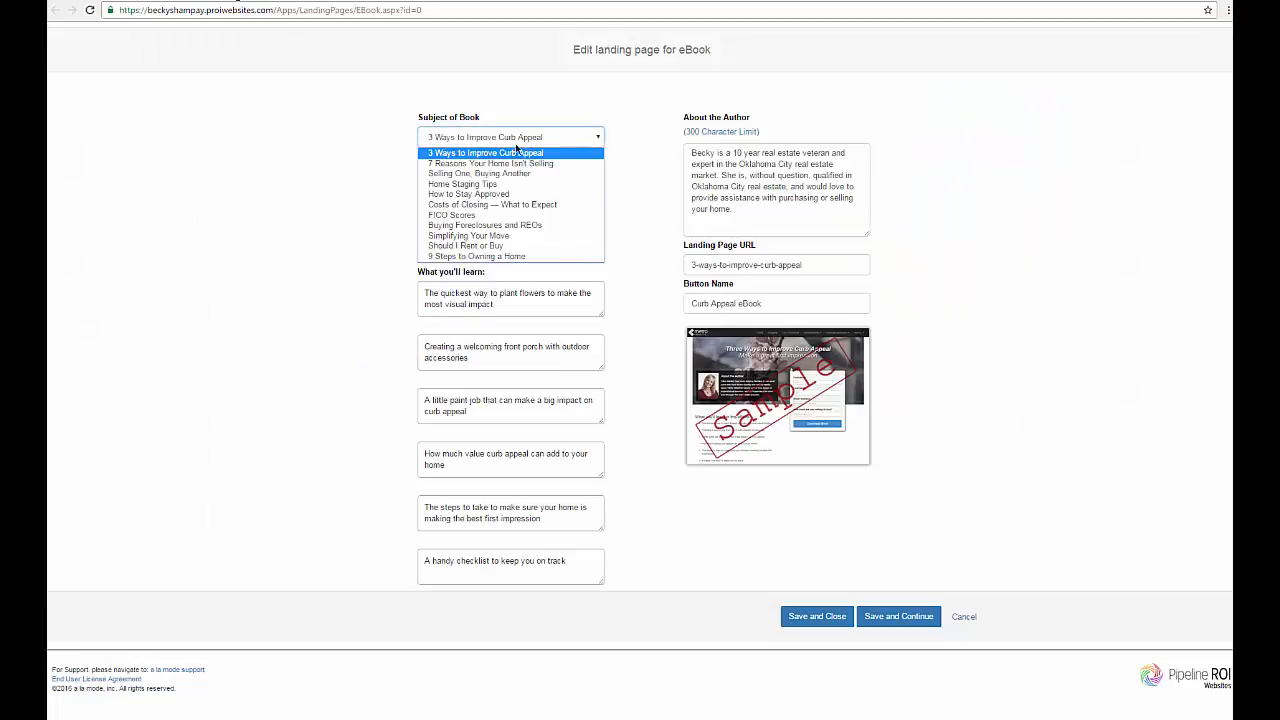
click(489, 163)
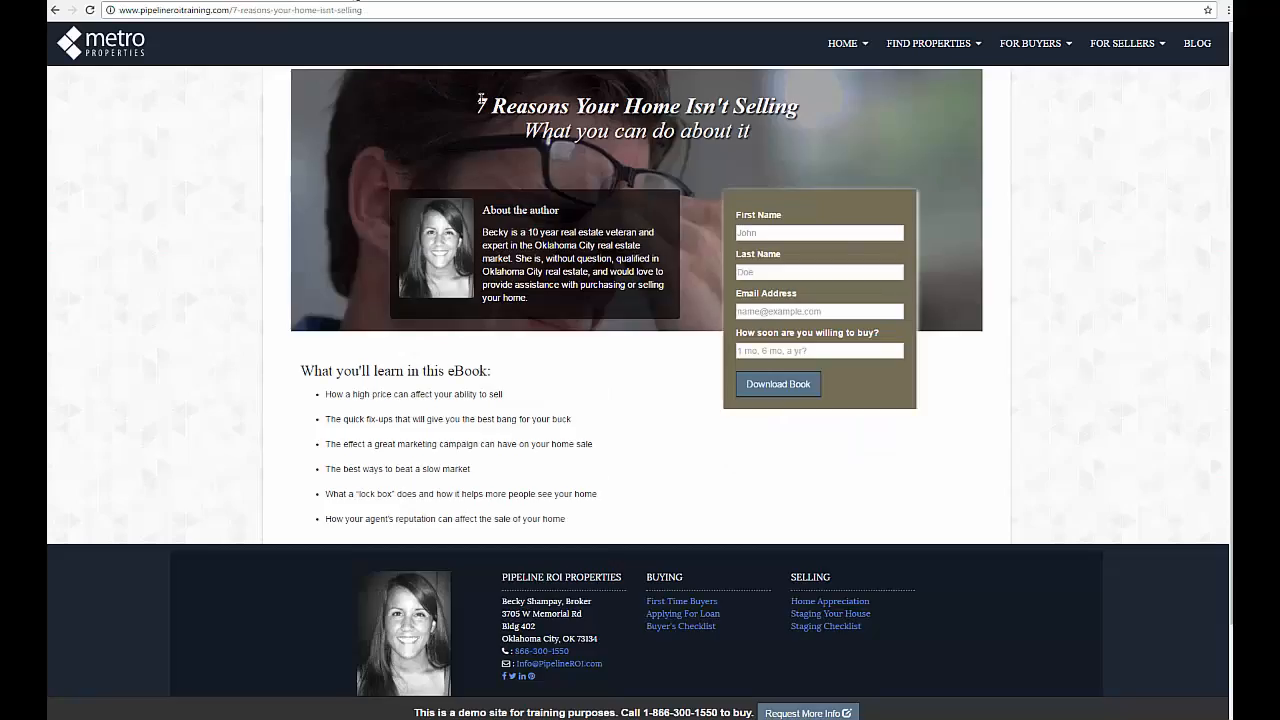
Review the live page heading and learning points, then open the Contact Group for Leads list.
double_click(546, 131)
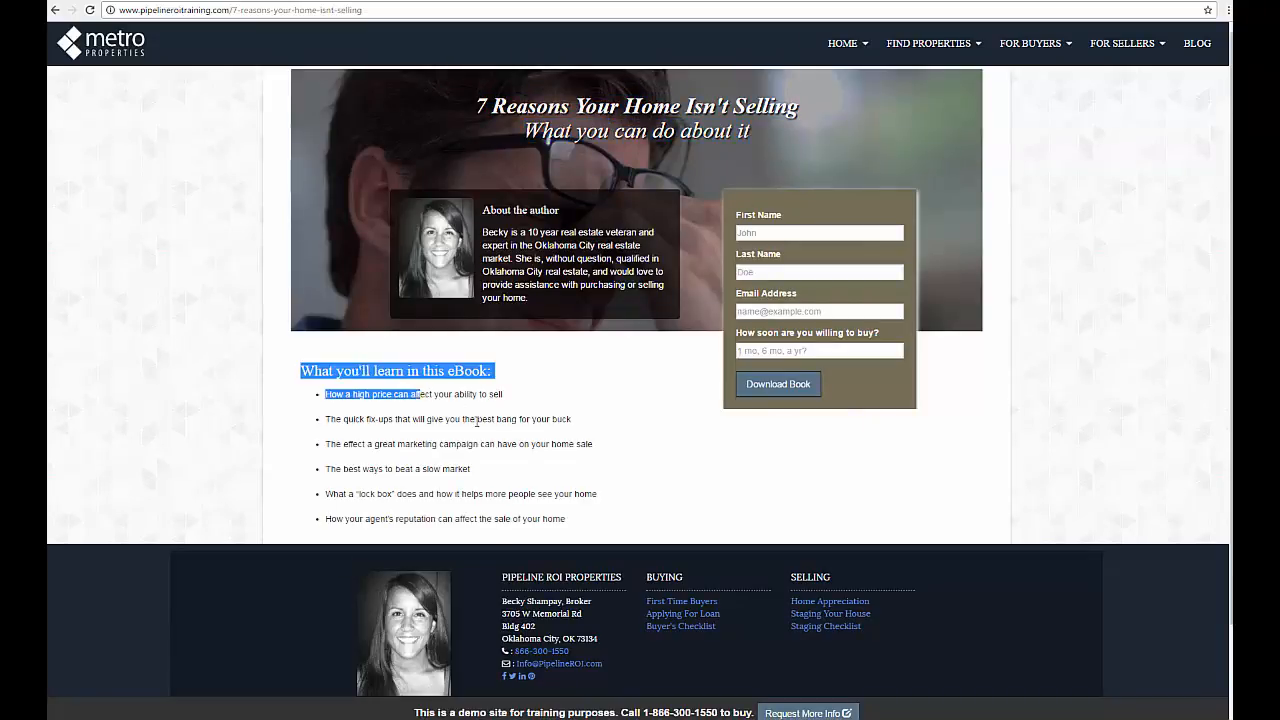
drag(328, 394, 564, 518)
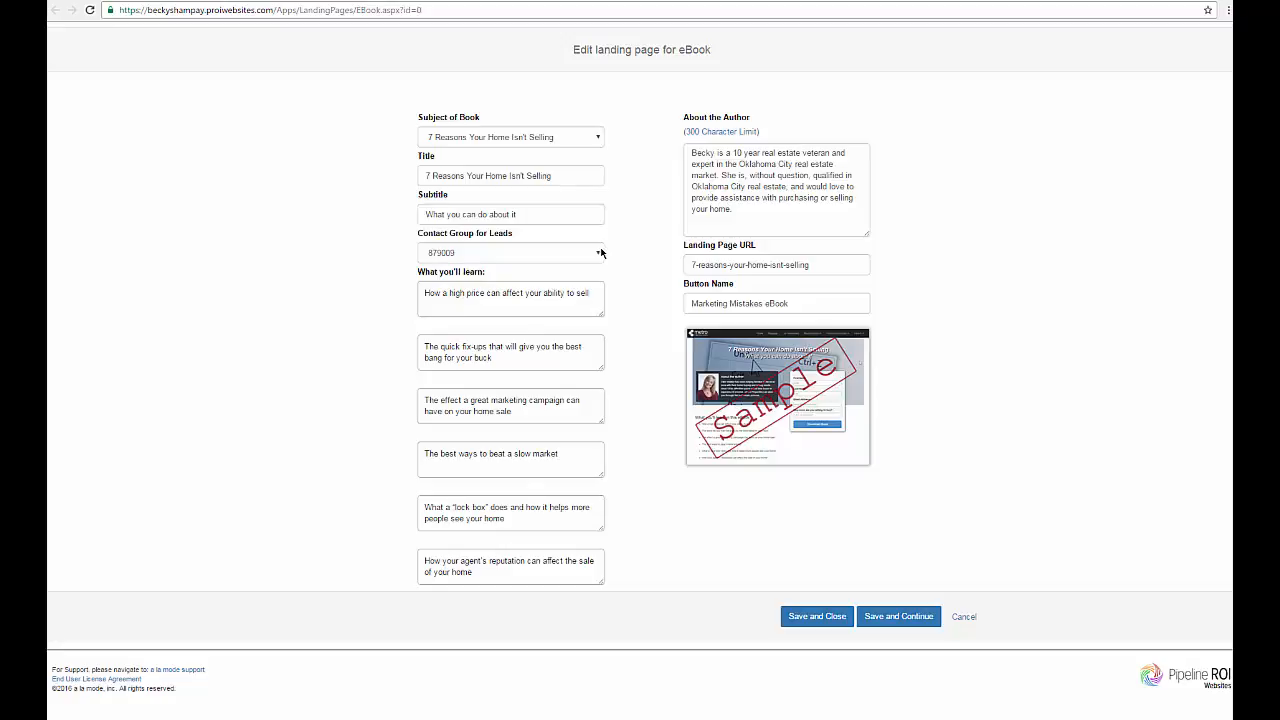
click(510, 252)
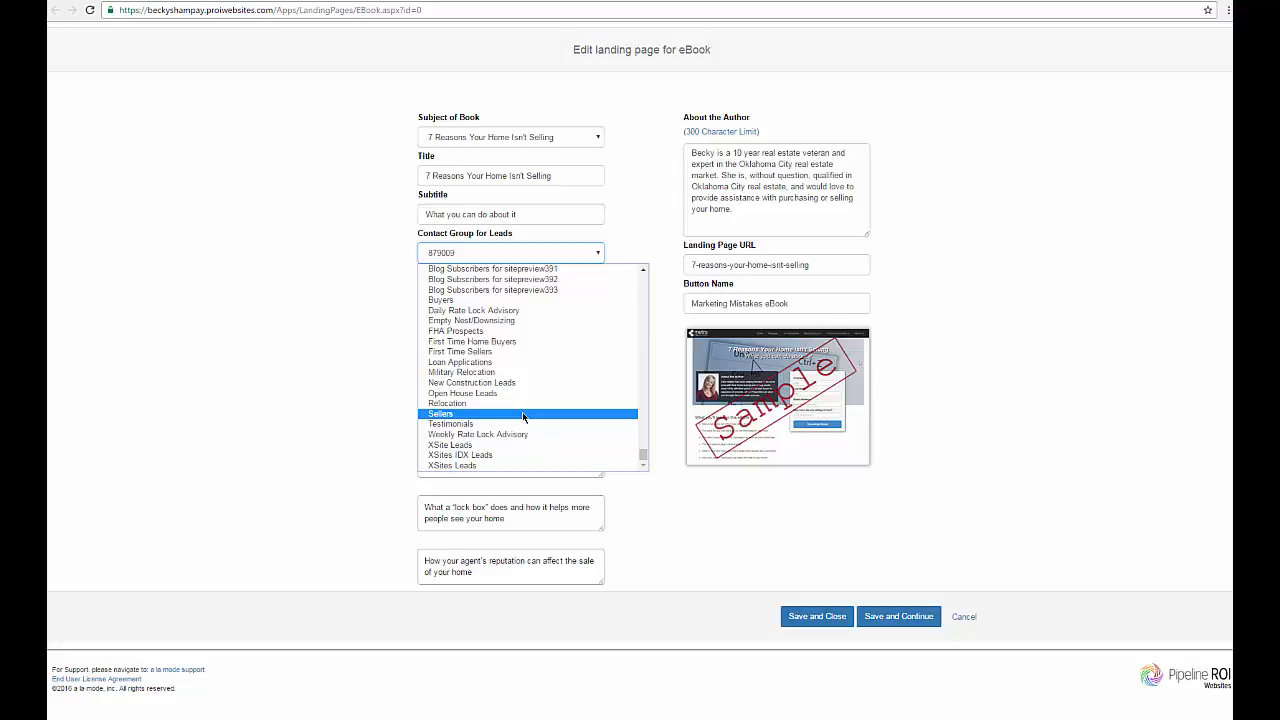
Keep Sellers as the lead contact group and rename the button to 'House Not Selling?'.
click(441, 414)
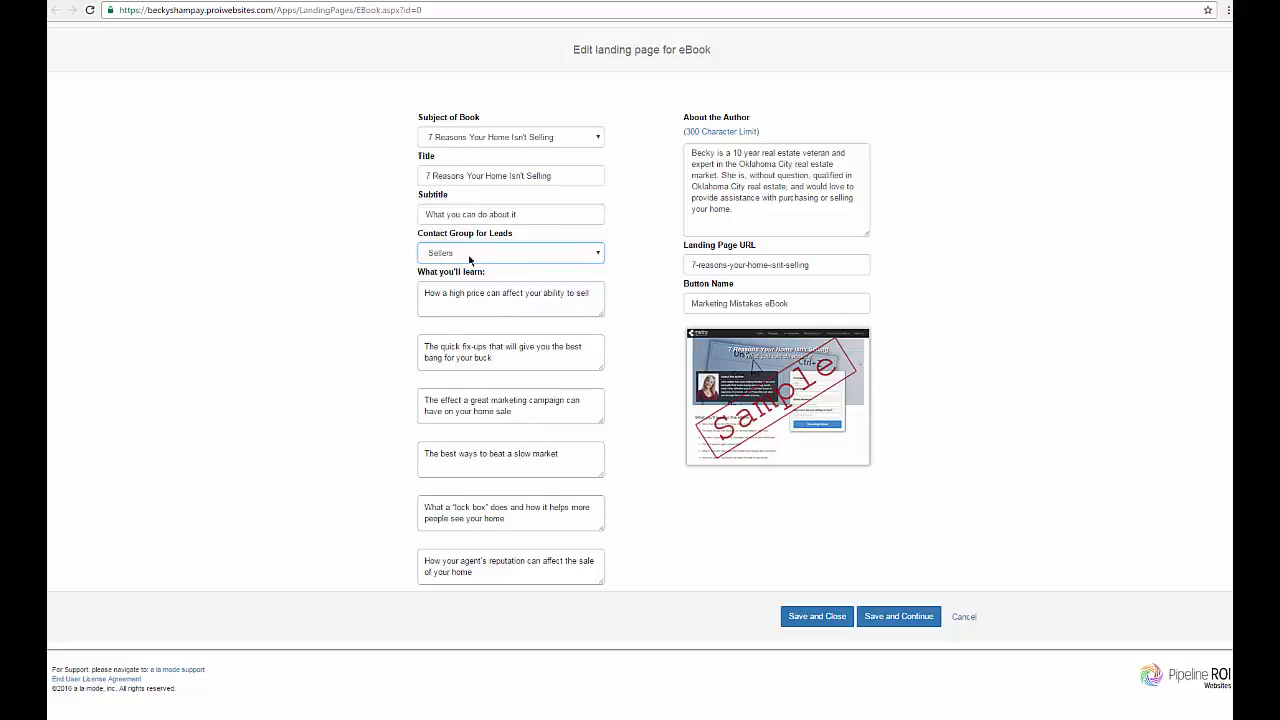
mouse_move(749, 282)
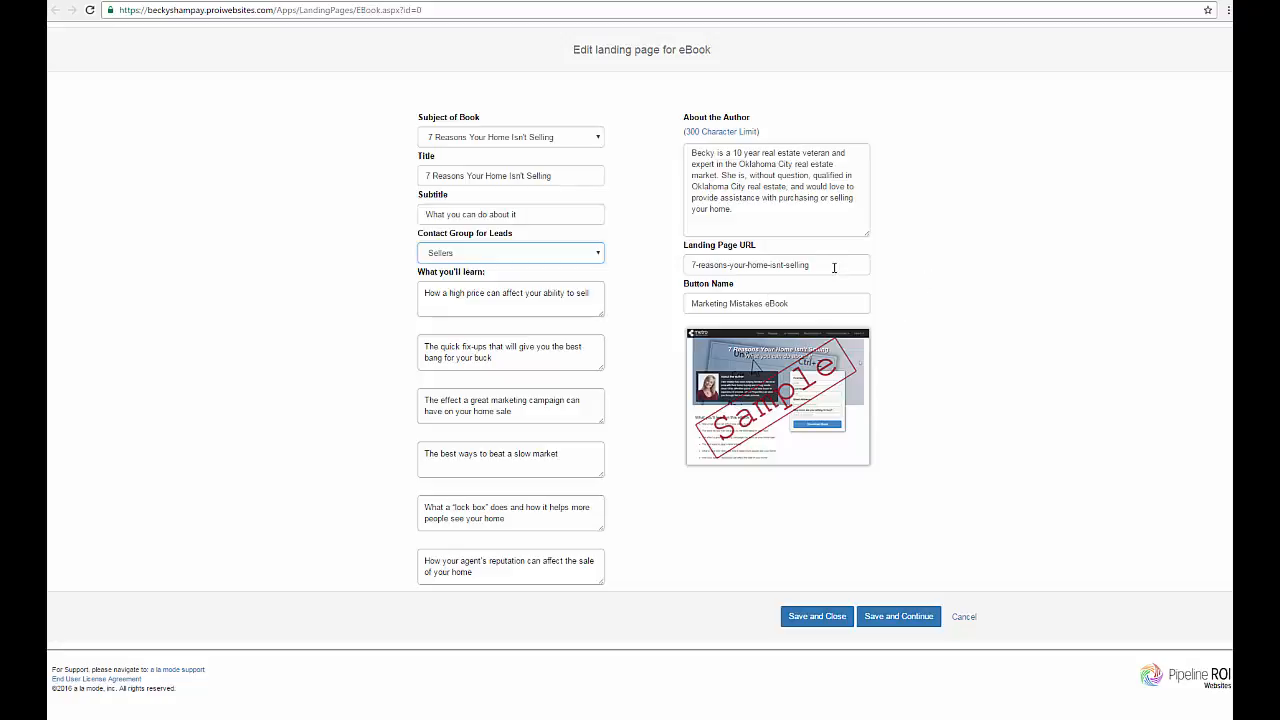
triple_click(776, 265)
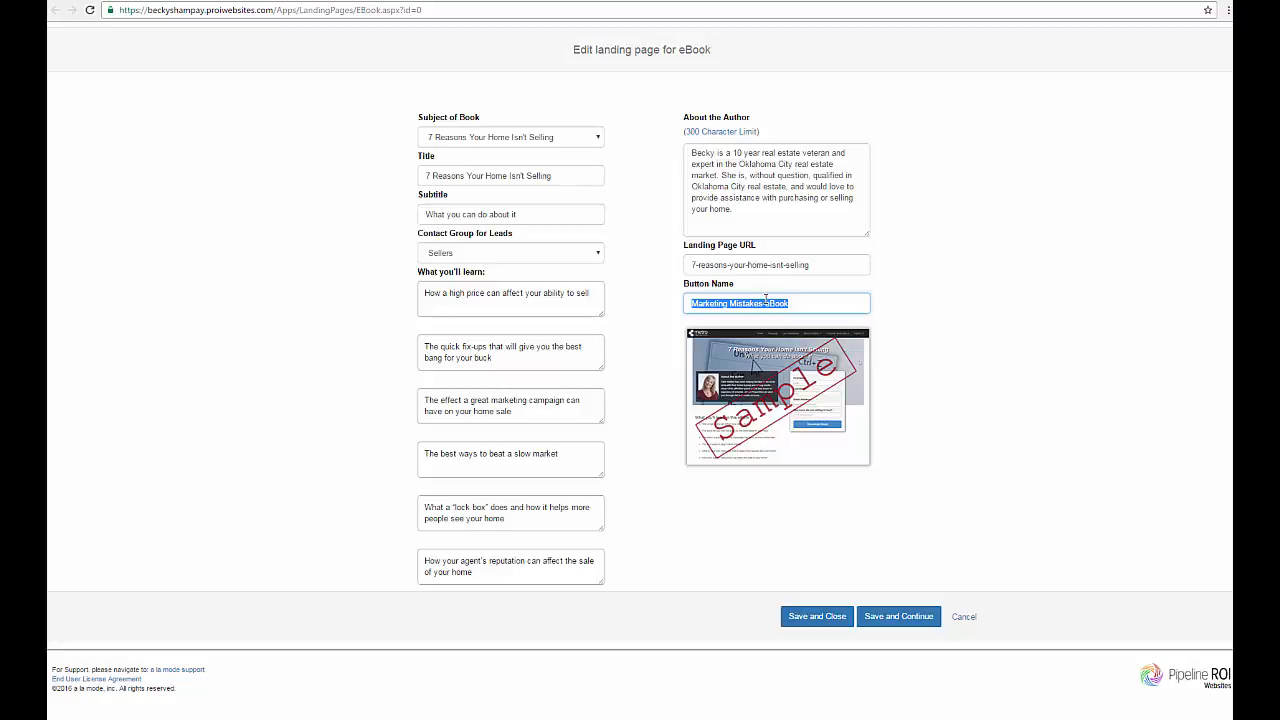
text(House Not)
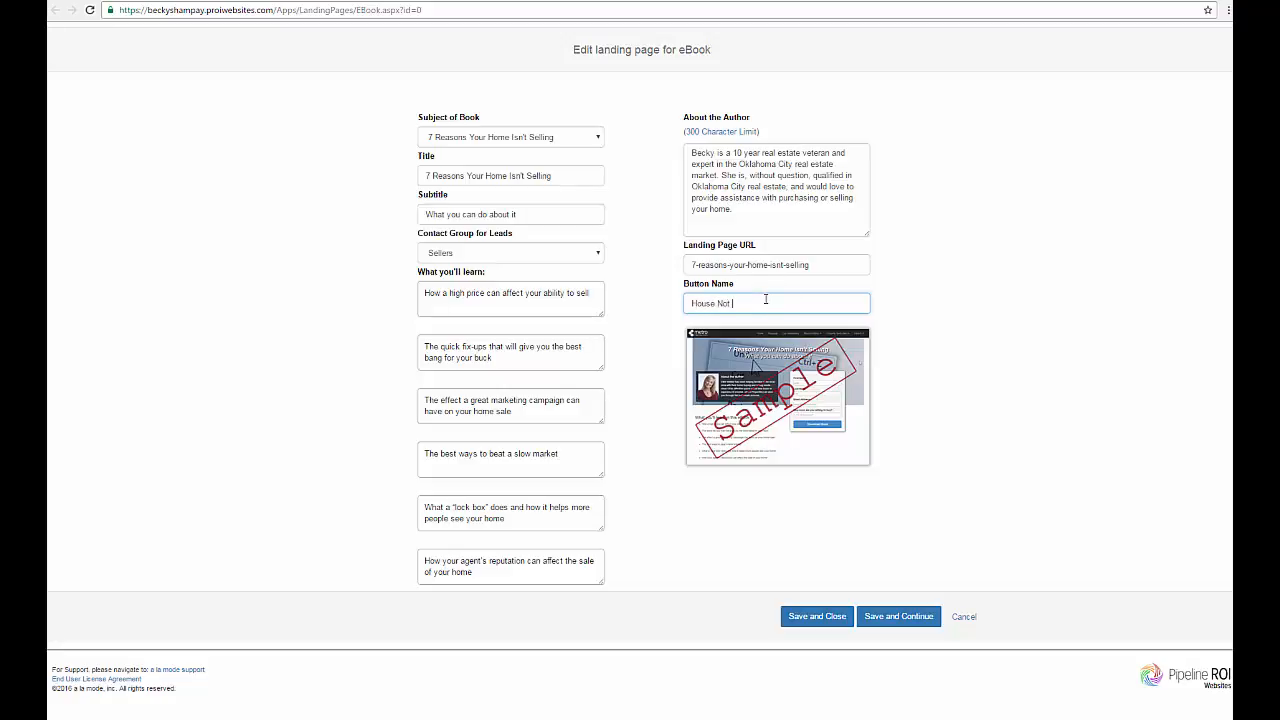
text(Selling?)
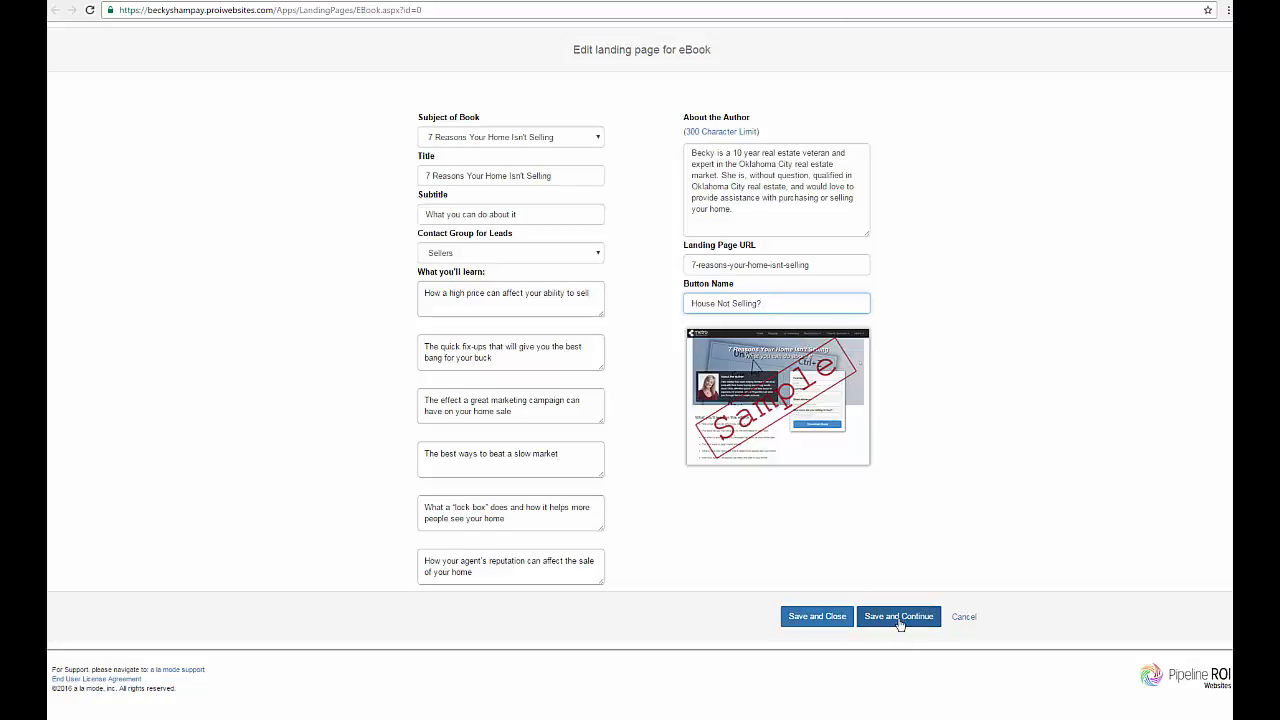
Save the landing page, preview it live, and open the site's House Not Selling? page.
click(776, 303)
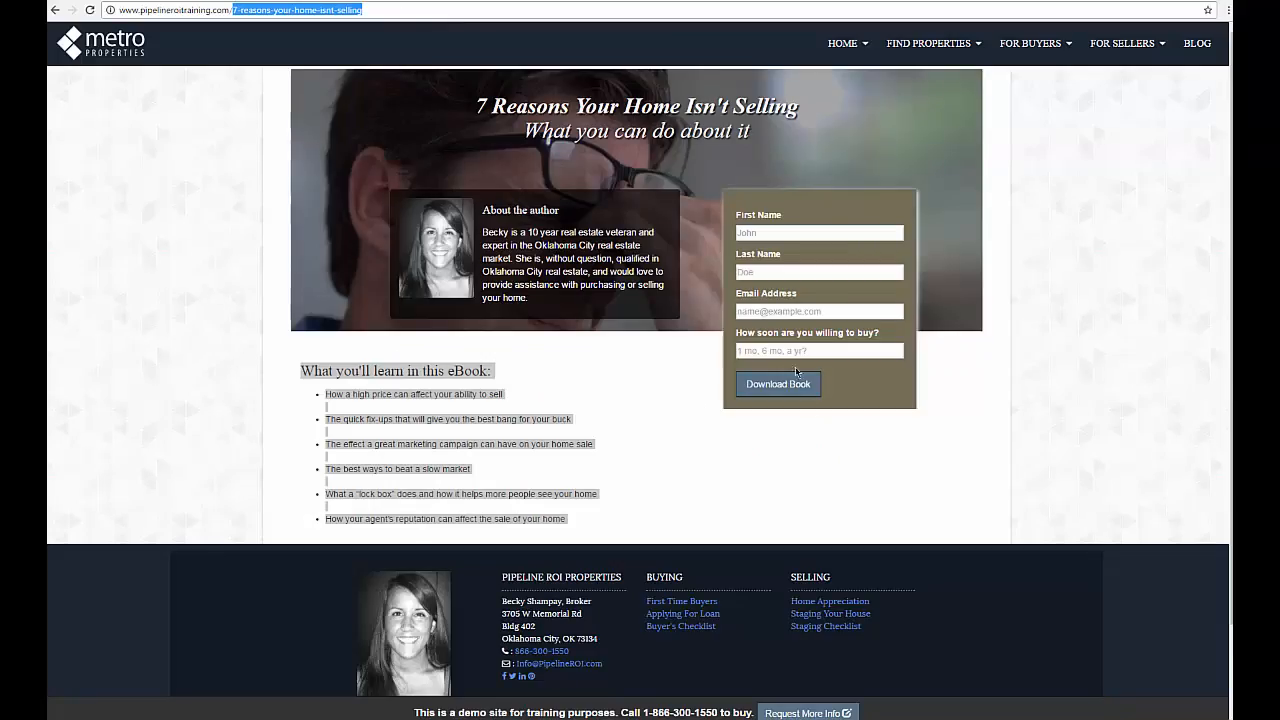
mouse_move(902, 117)
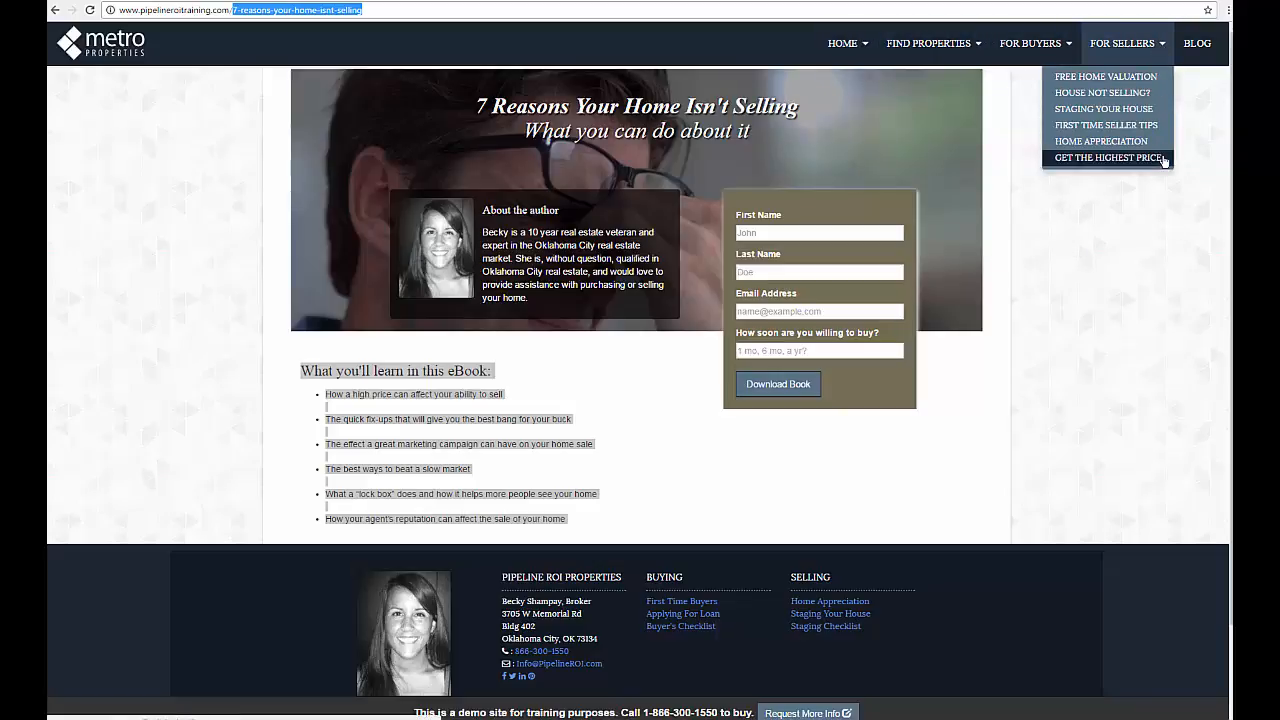
mouse_move(1104, 92)
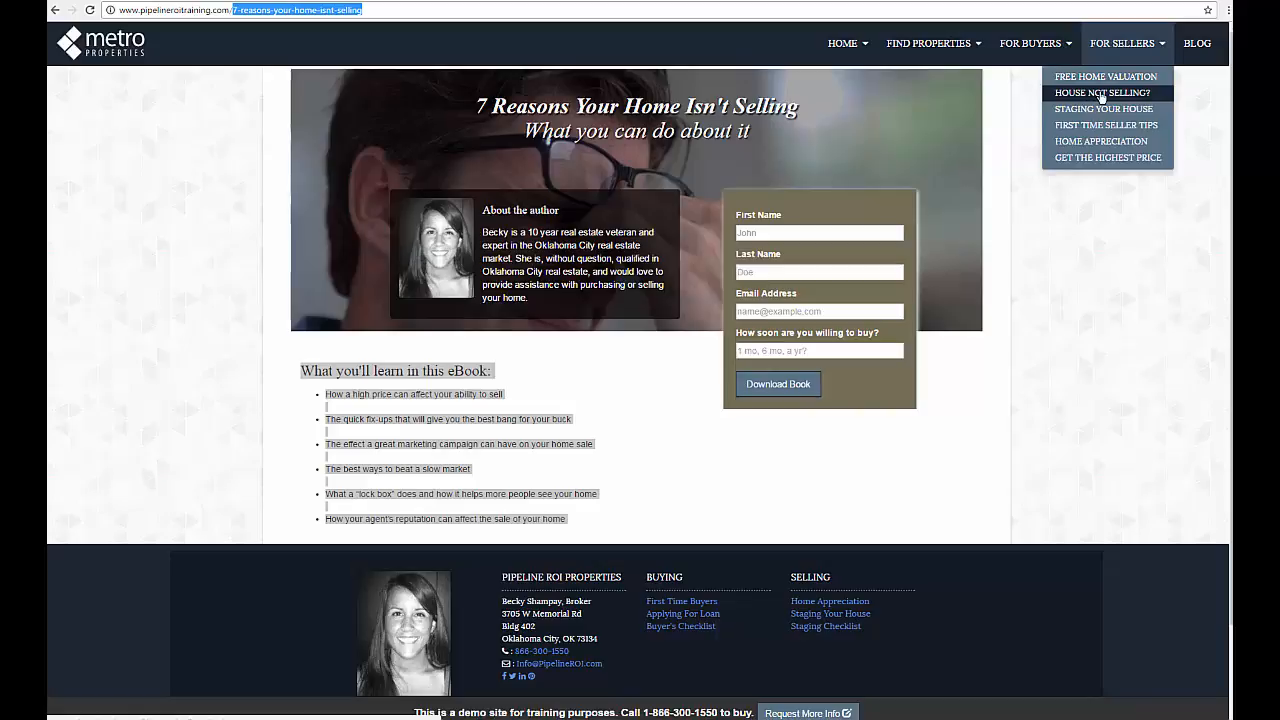
click(1098, 93)
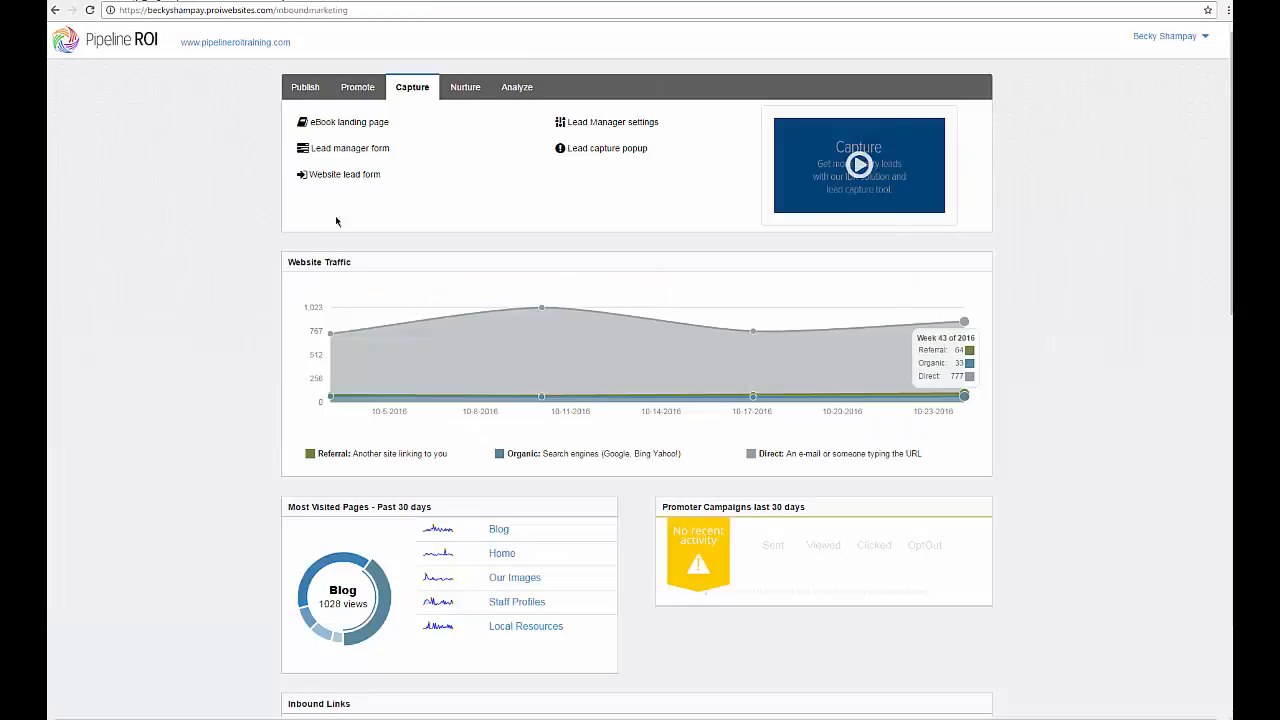
Enable House Not Selling? among My Content's custom pages in the website wizard.
click(306, 87)
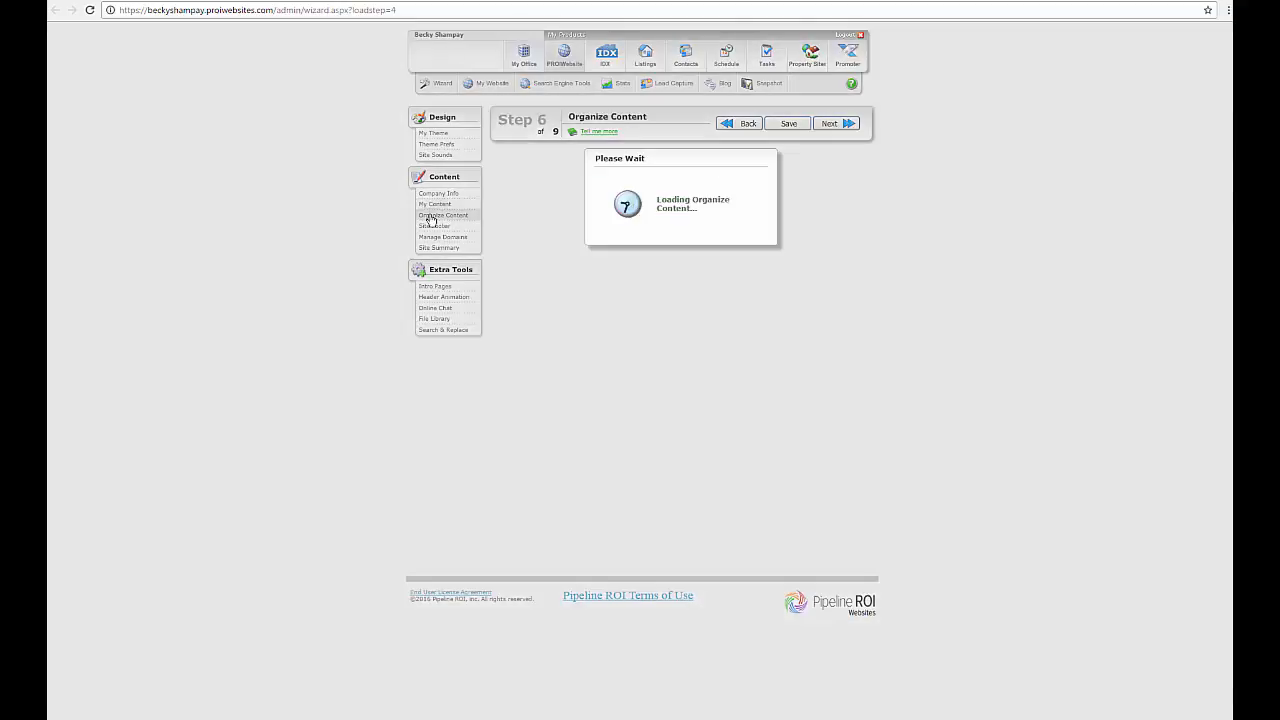
click(435, 204)
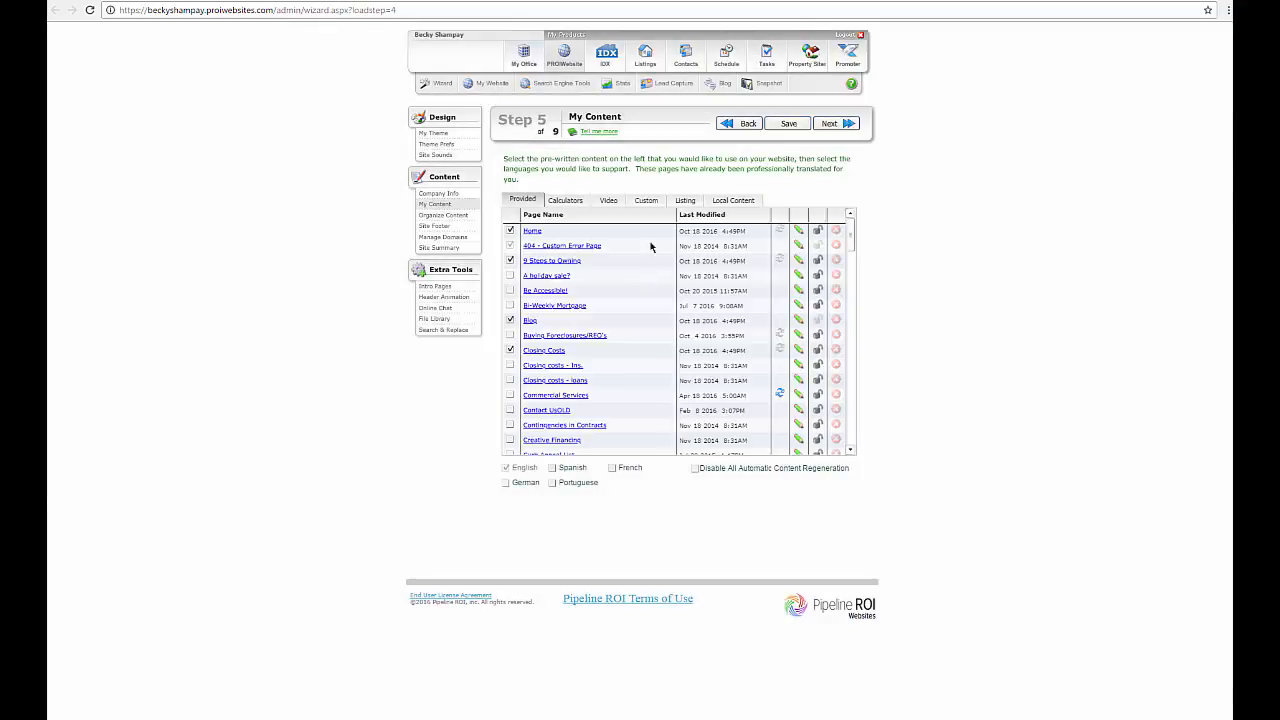
click(648, 200)
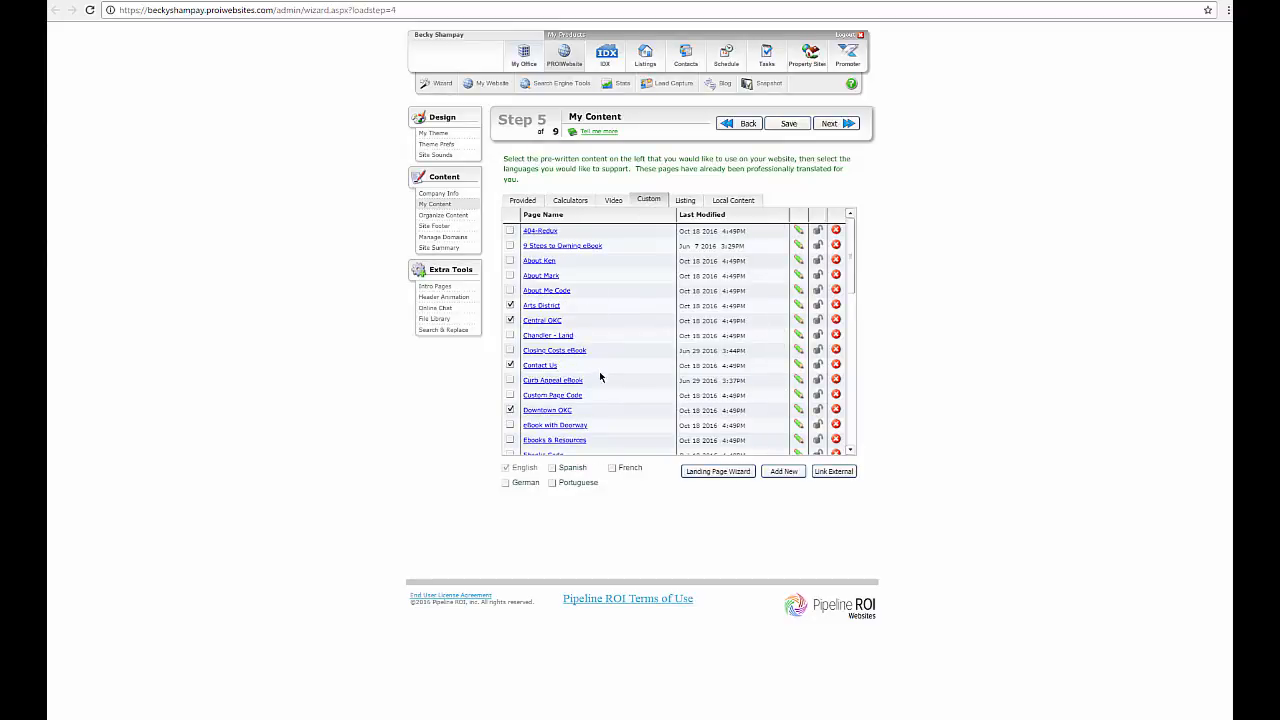
scroll(down, 3)
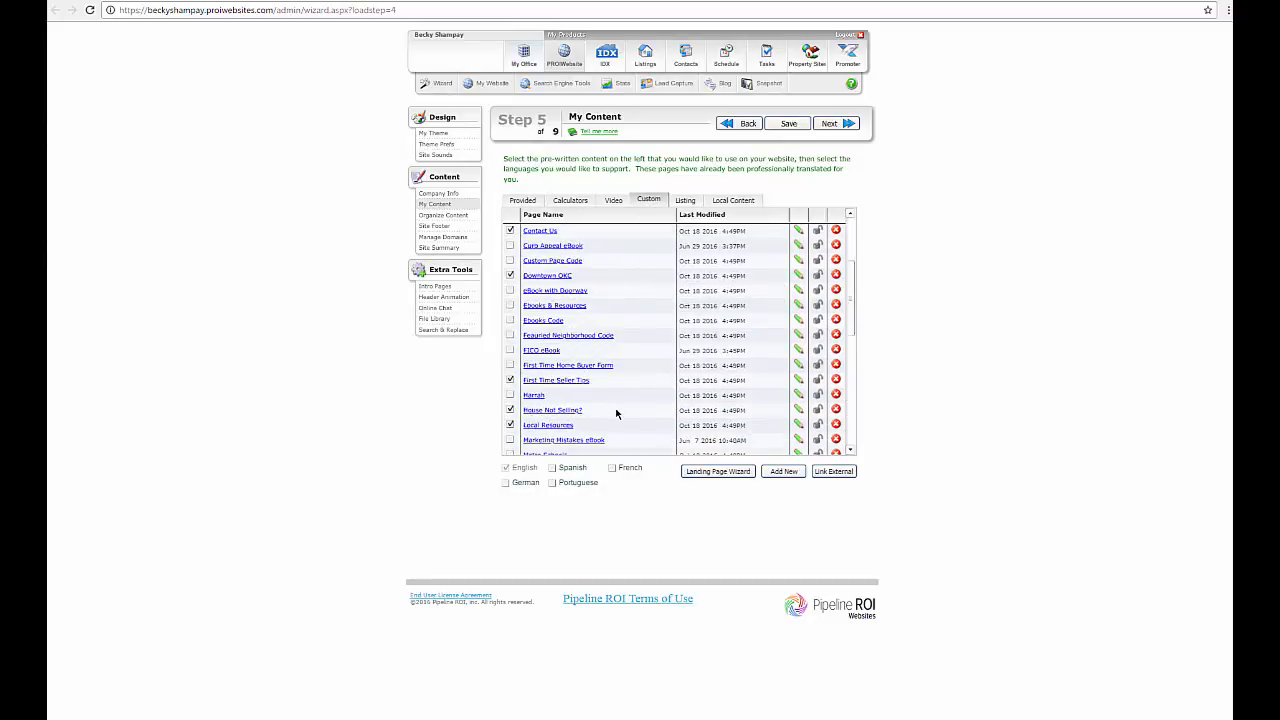
scroll(down, 3)
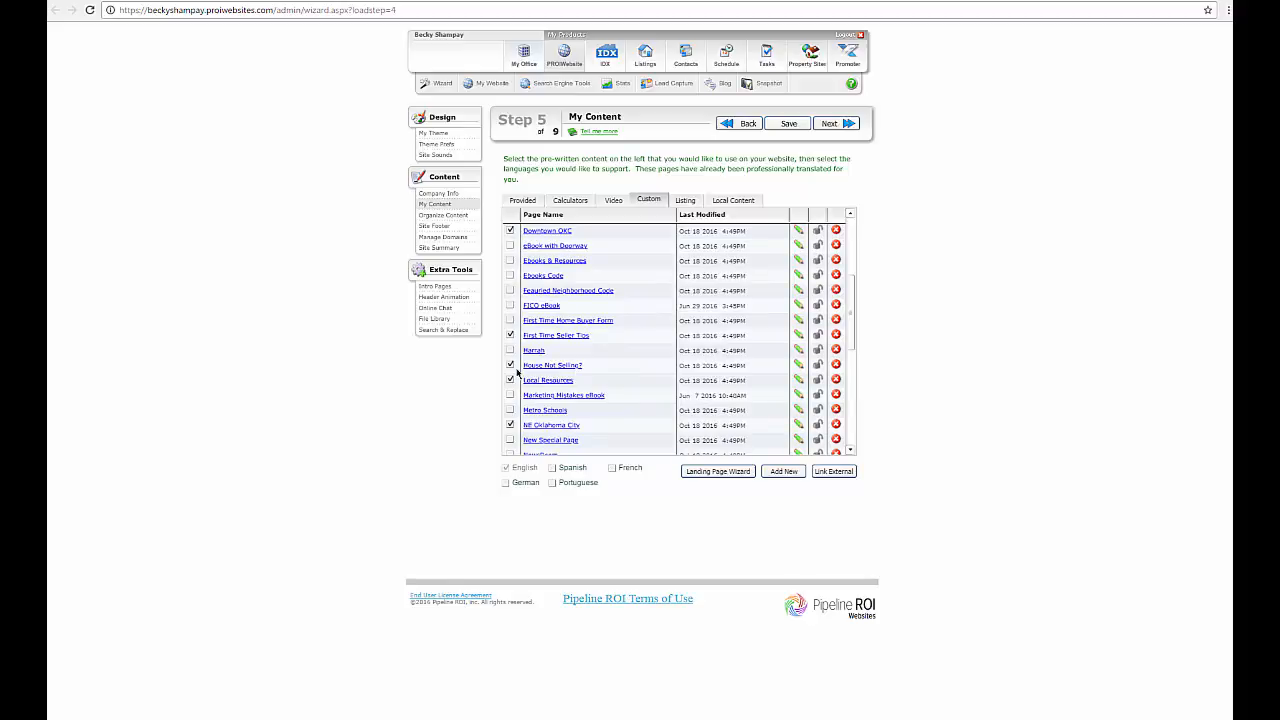
mouse_move(758, 172)
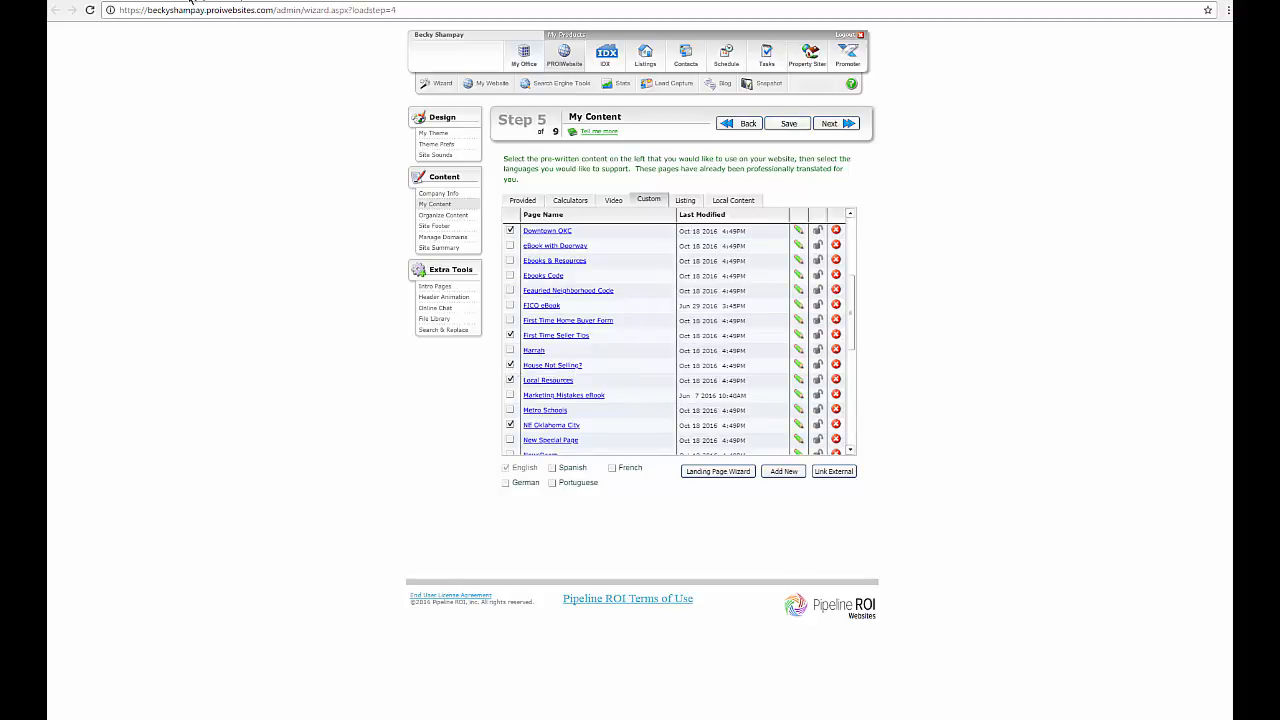
click(552, 365)
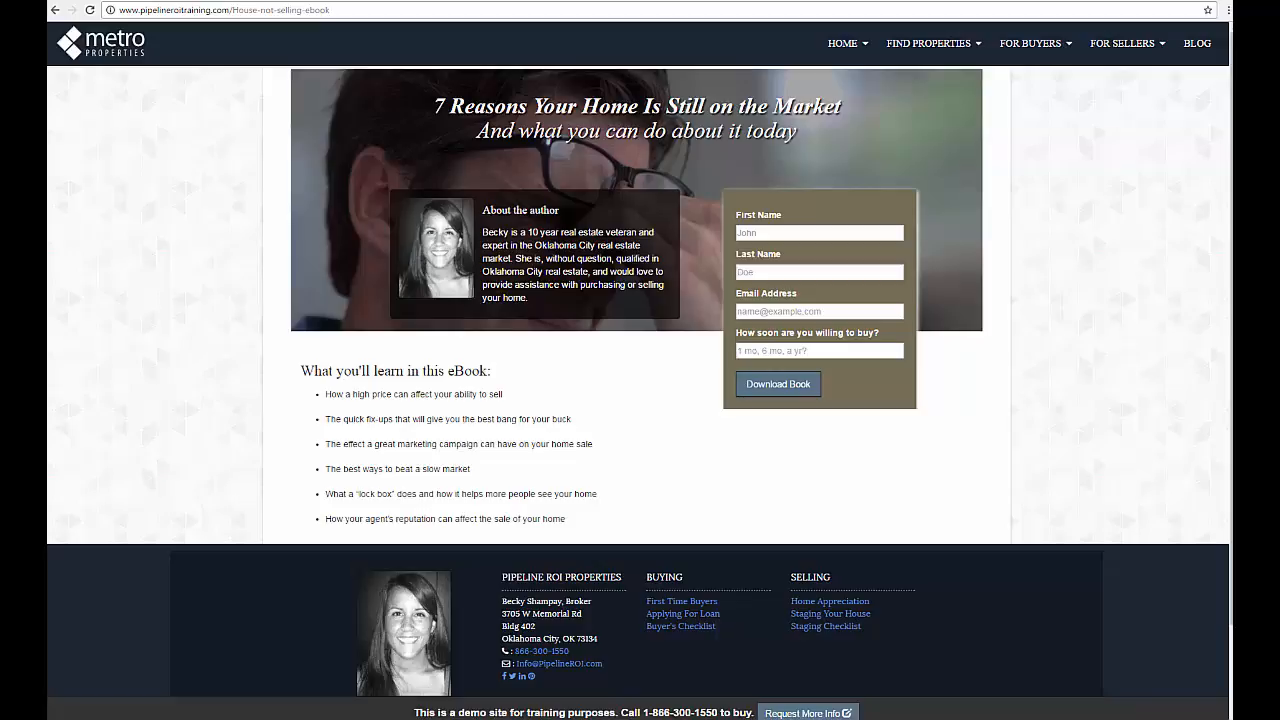
Select the live page's house-not-selling-ebook web address in the address bar.
click(225, 10)
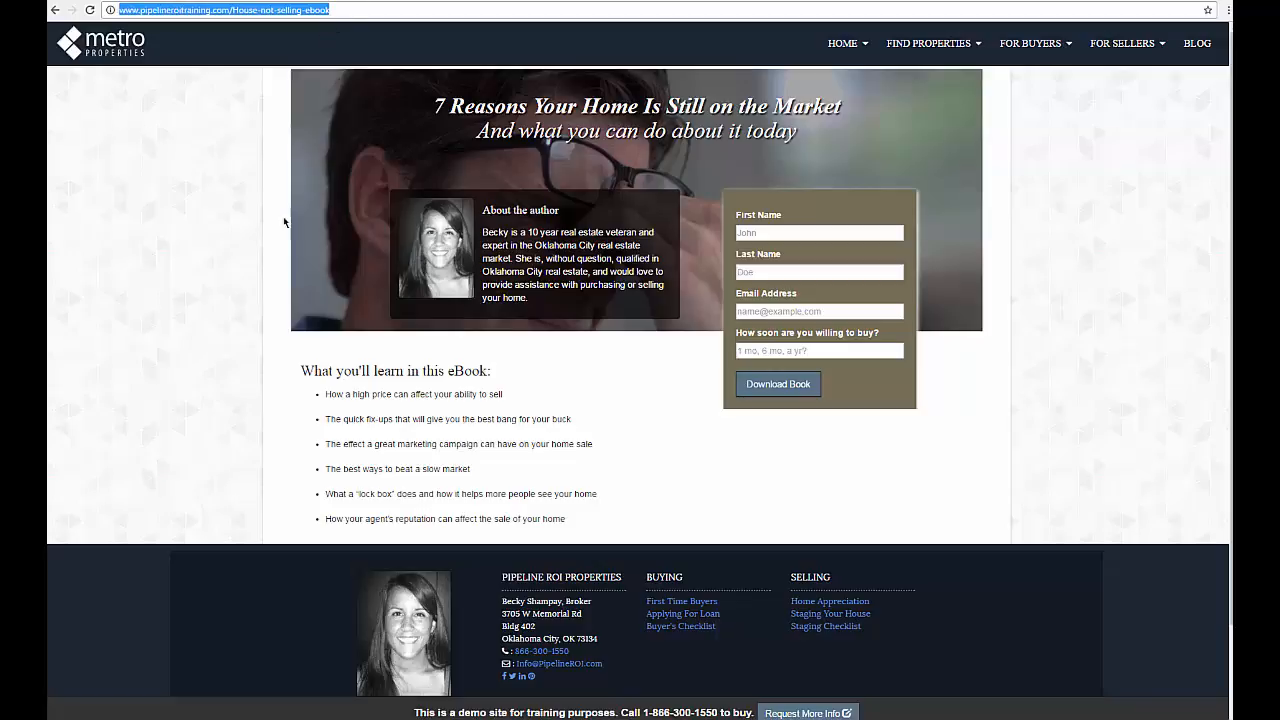
mouse_move(432, 366)
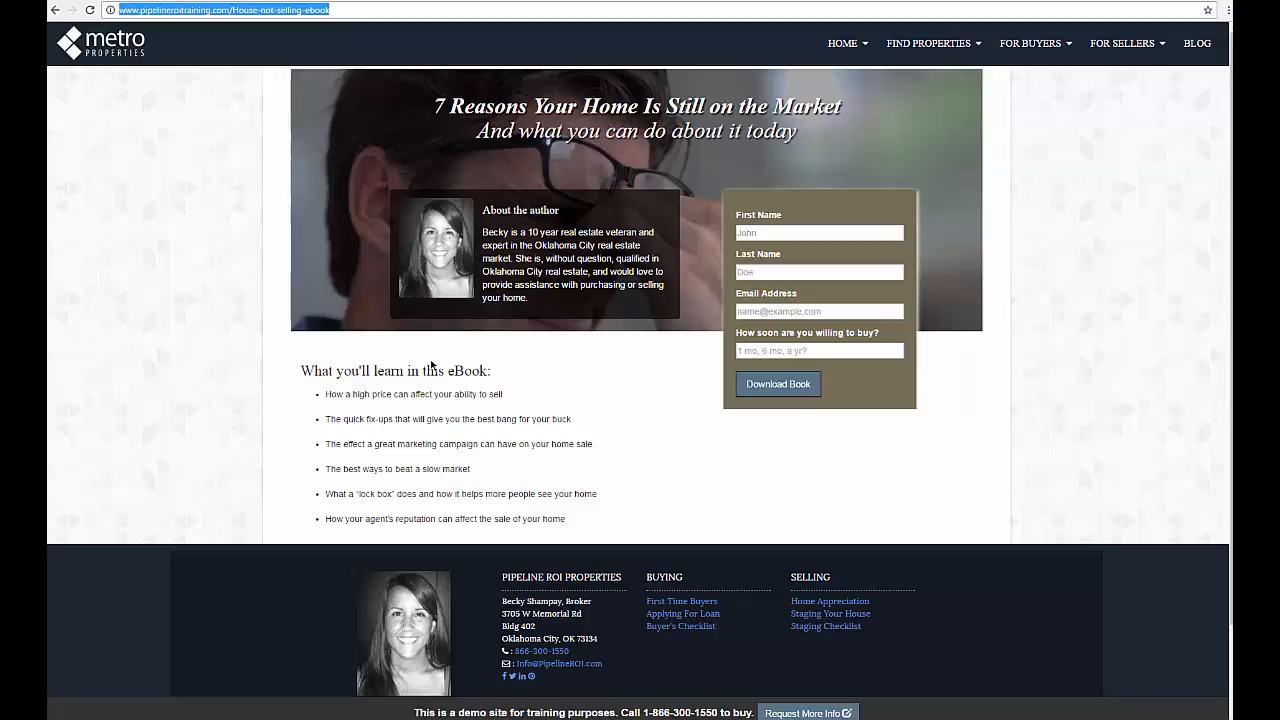
mouse_move(450, 348)
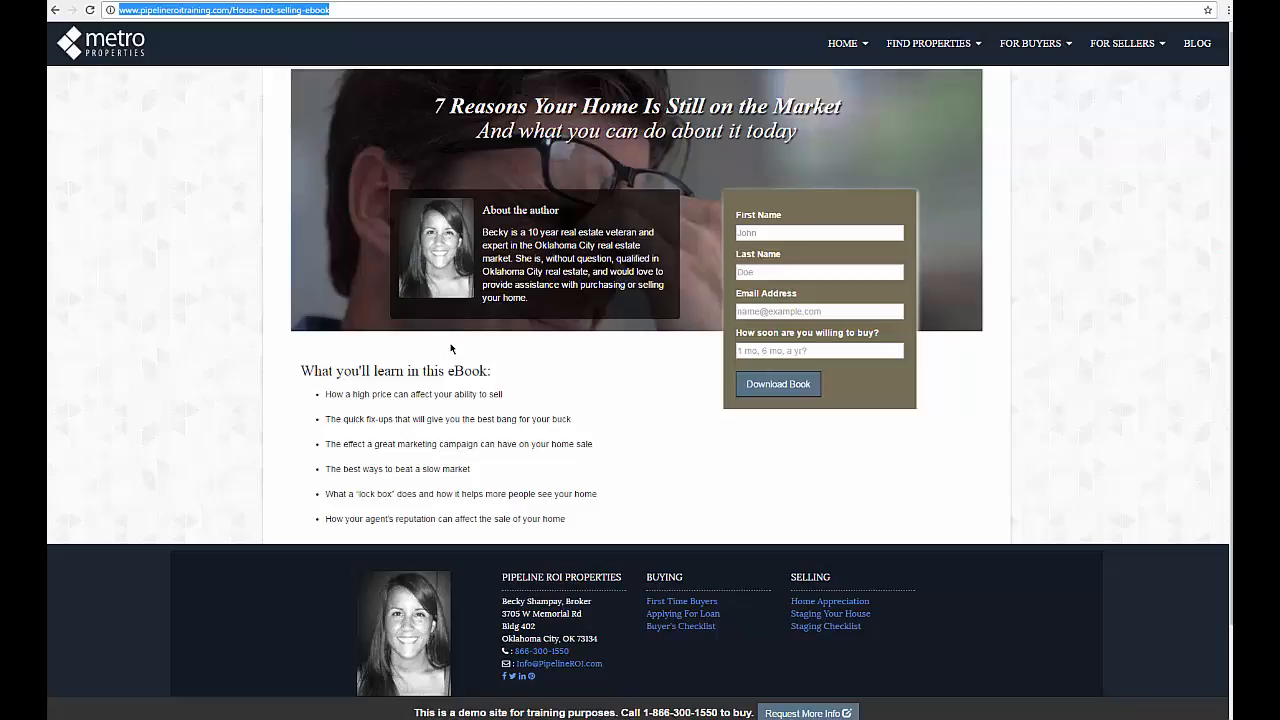